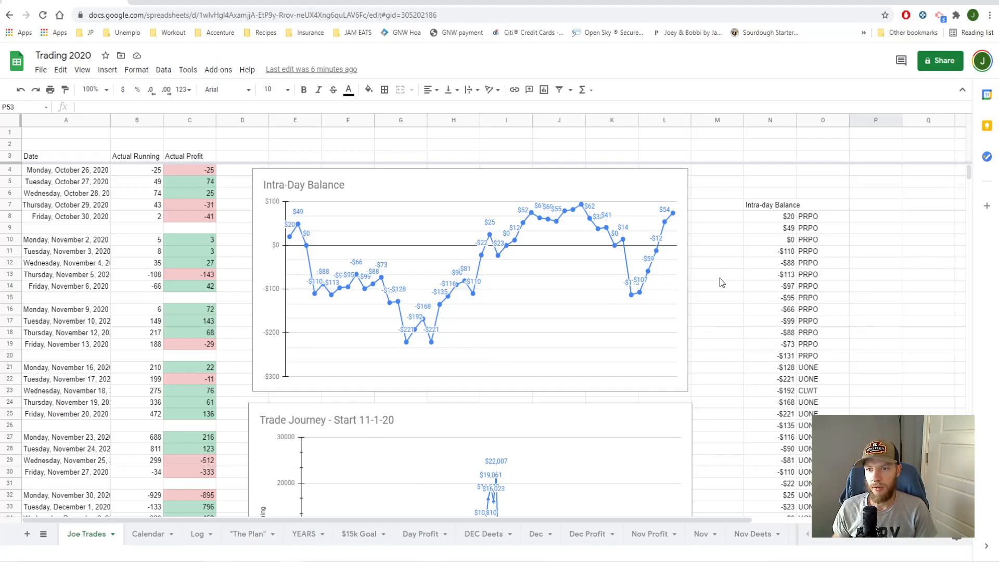
mouse_move(633, 265)
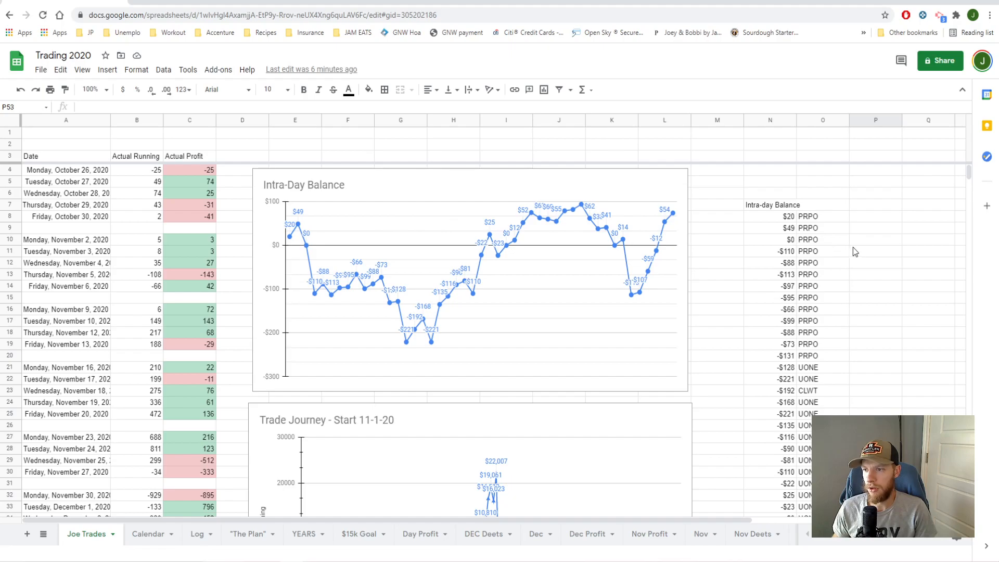
- Load PRPO into the linked Order Status, 1 Min chart and Daily chart windows
left_click(875, 250)
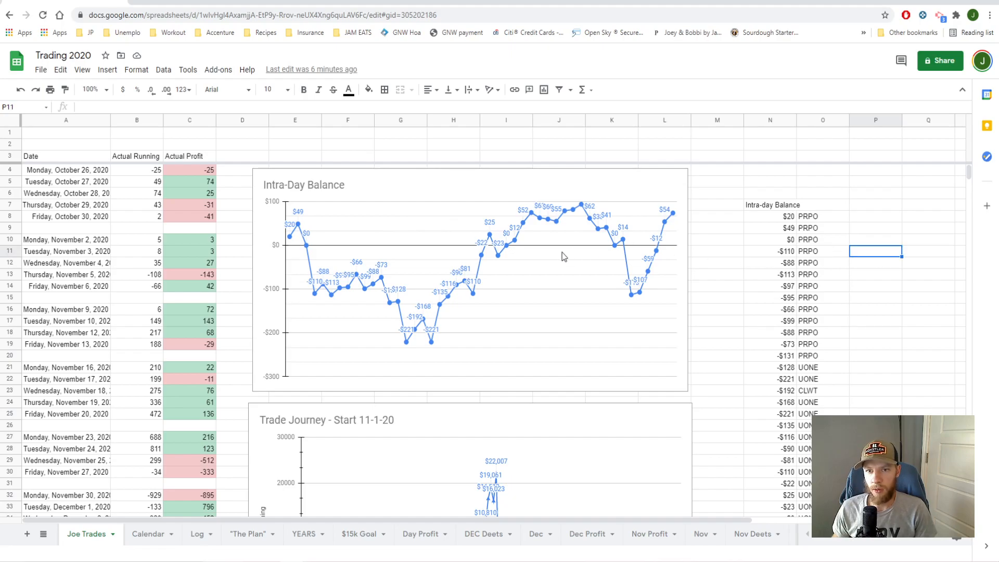
mouse_move(552, 256)
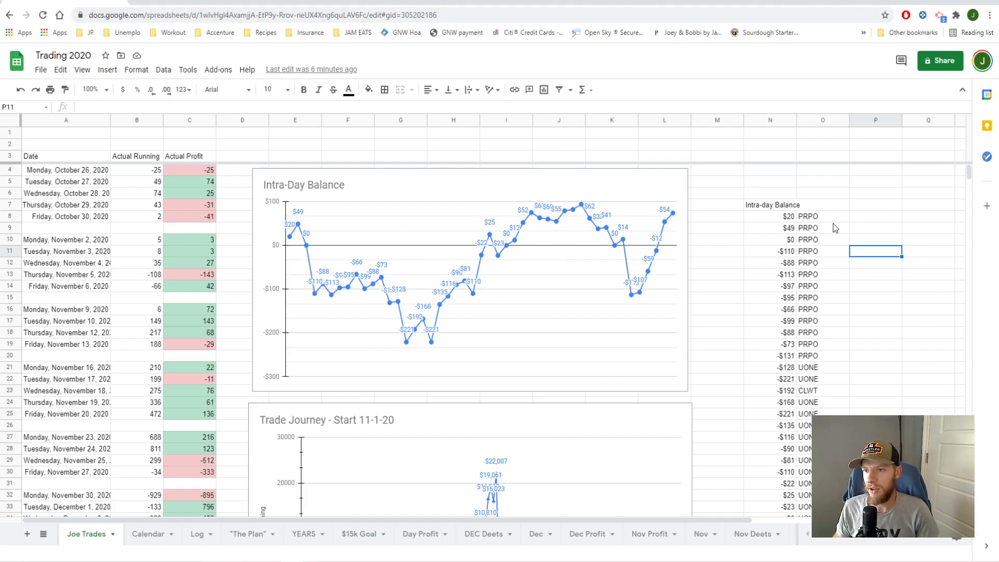
mouse_move(825, 233)
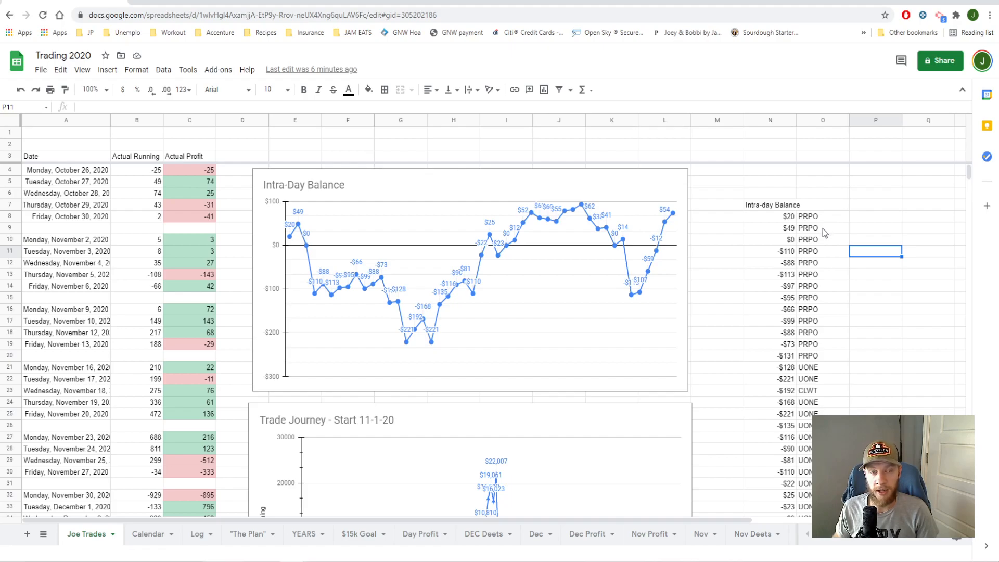
mouse_move(815, 233)
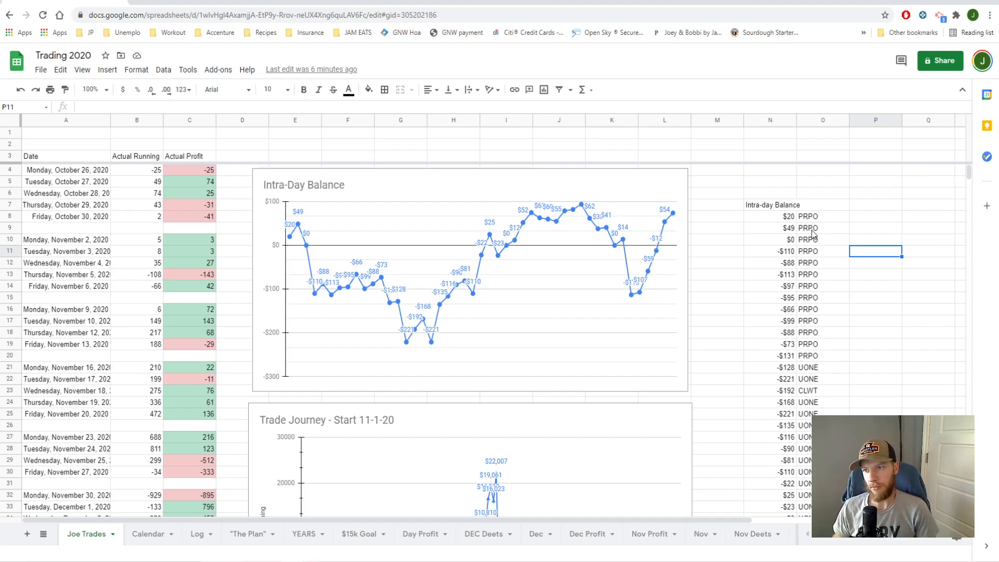
mouse_move(815, 263)
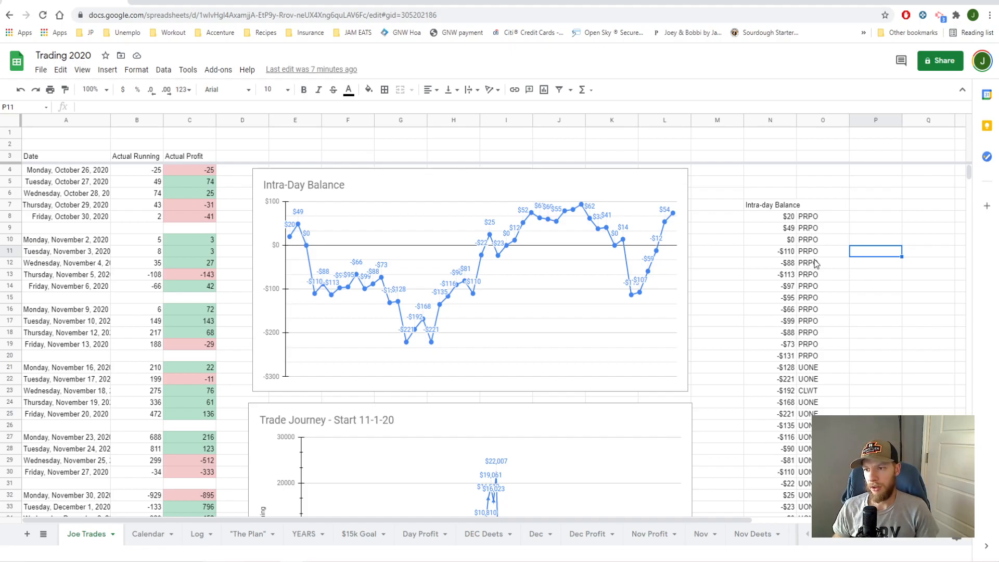
mouse_move(300, 237)
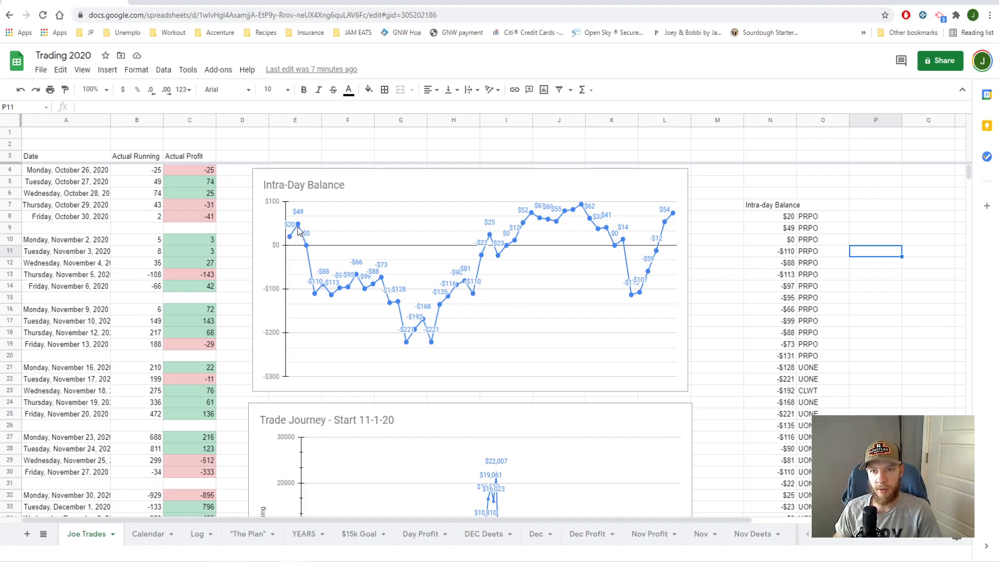
mouse_move(306, 230)
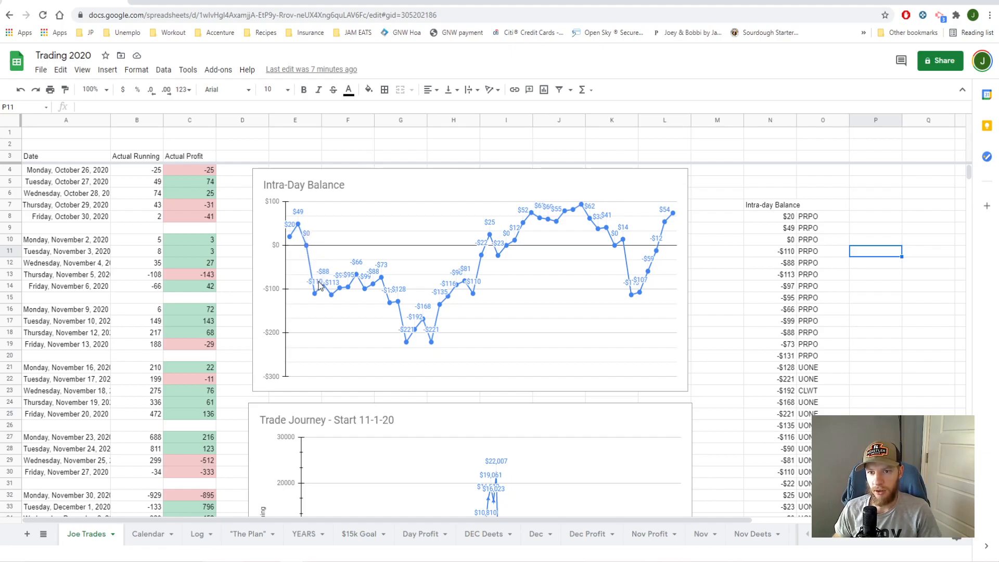
mouse_move(377, 290)
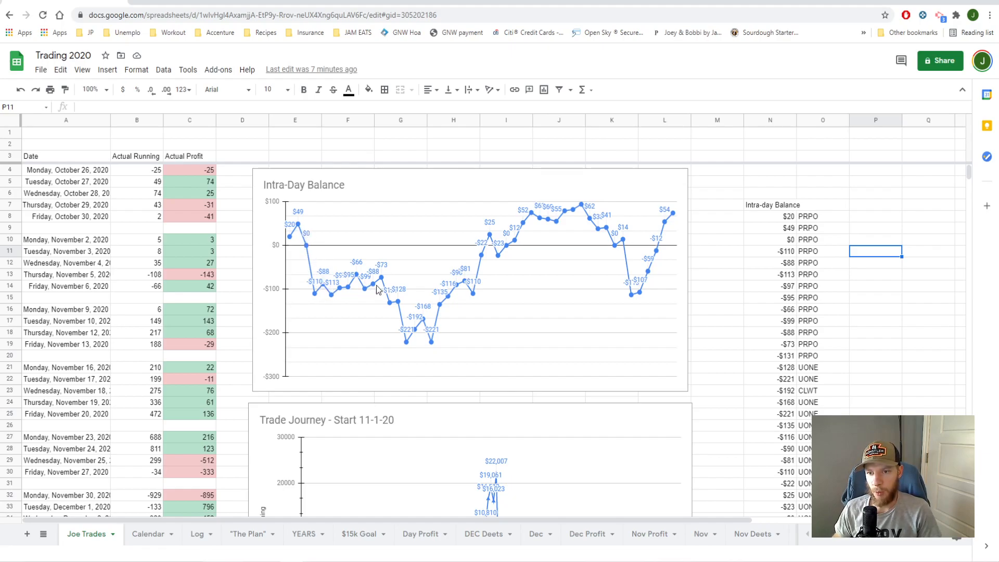
mouse_move(451, 337)
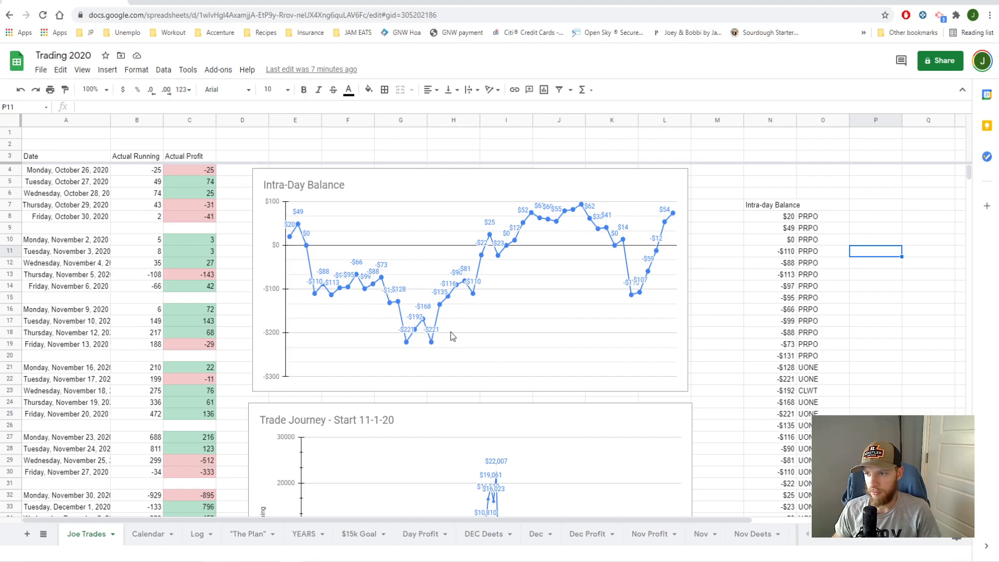
mouse_move(426, 348)
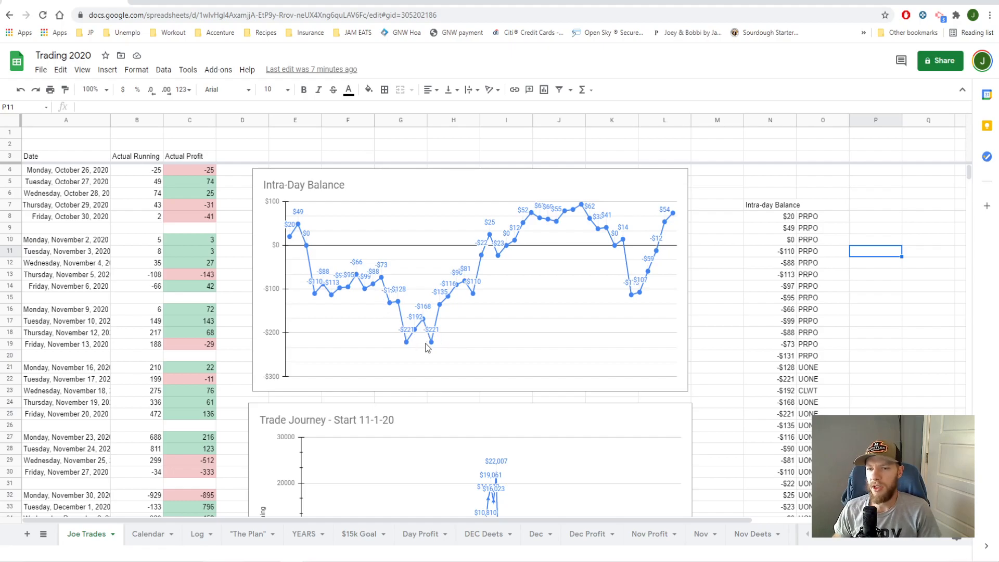
mouse_move(437, 344)
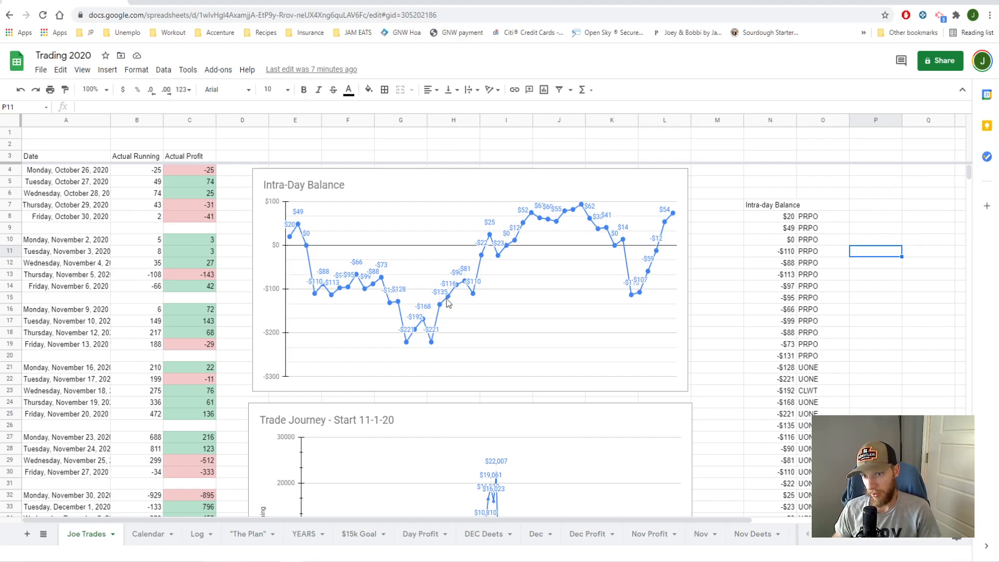
mouse_move(547, 215)
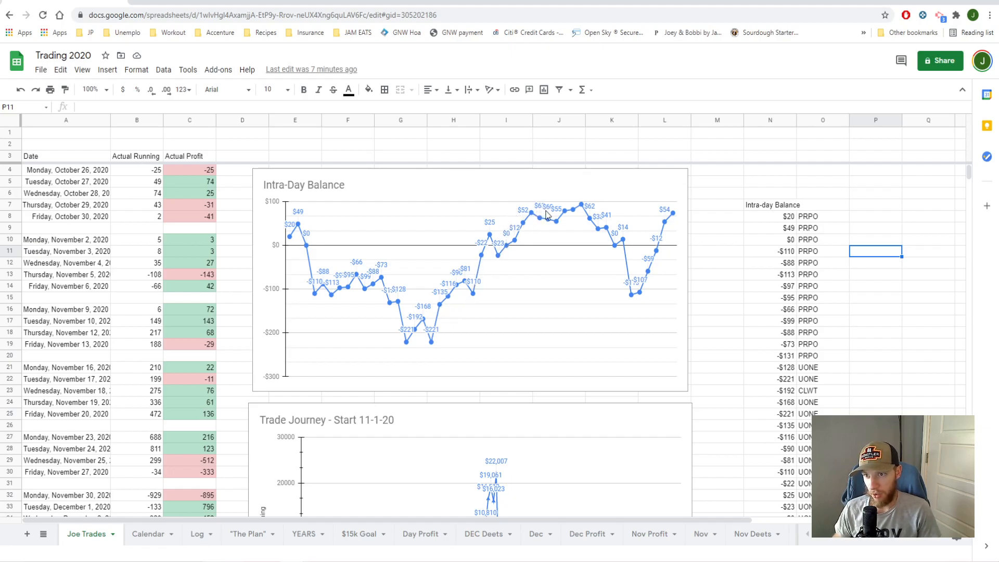
mouse_move(608, 223)
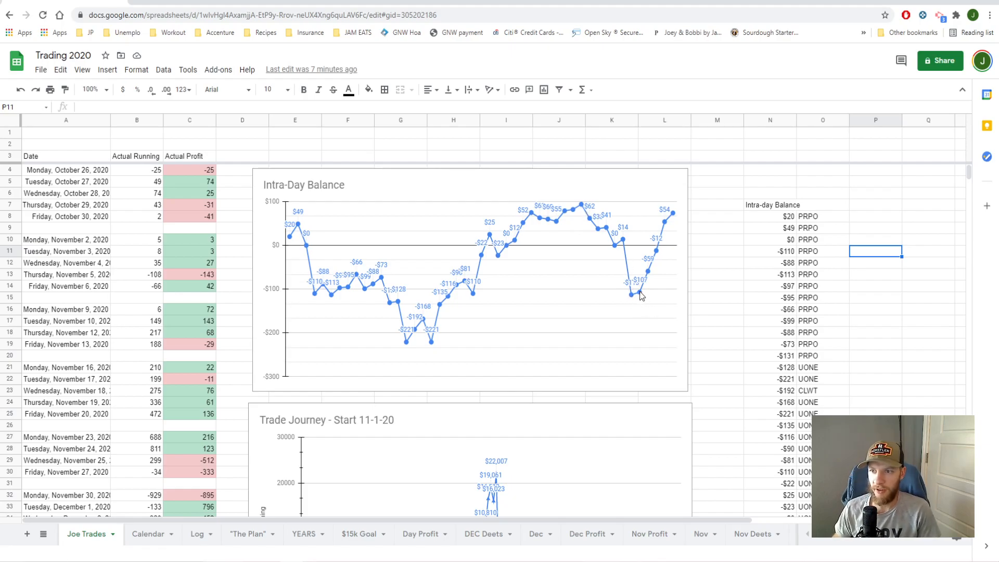
mouse_move(650, 244)
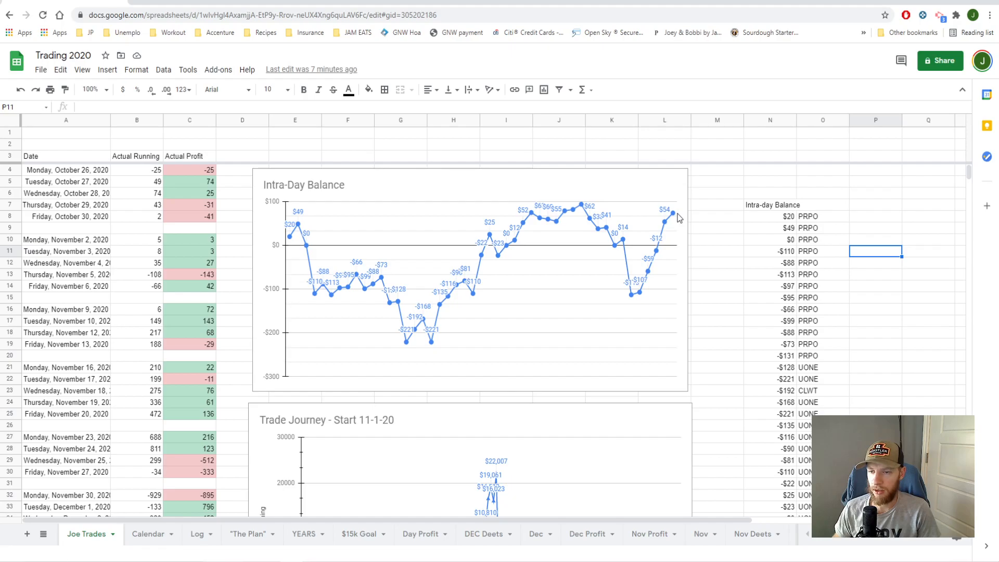
scroll("down", 3)
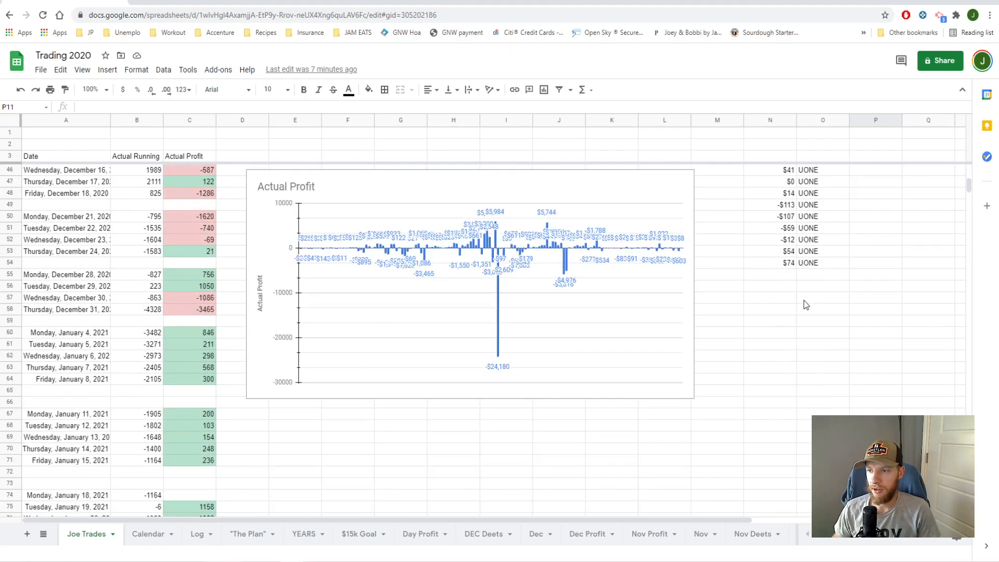
left_click(769, 262)
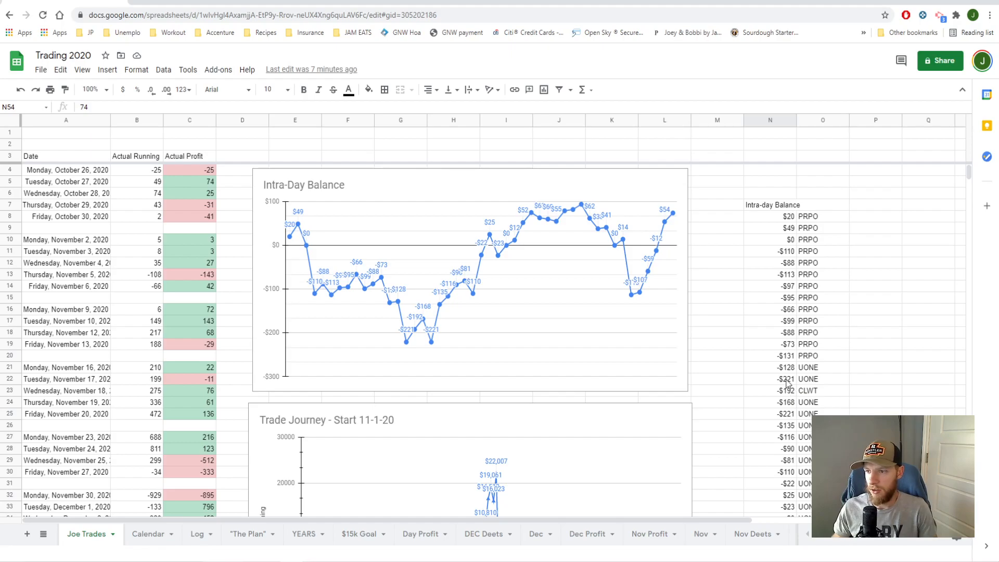
scroll("down", 3)
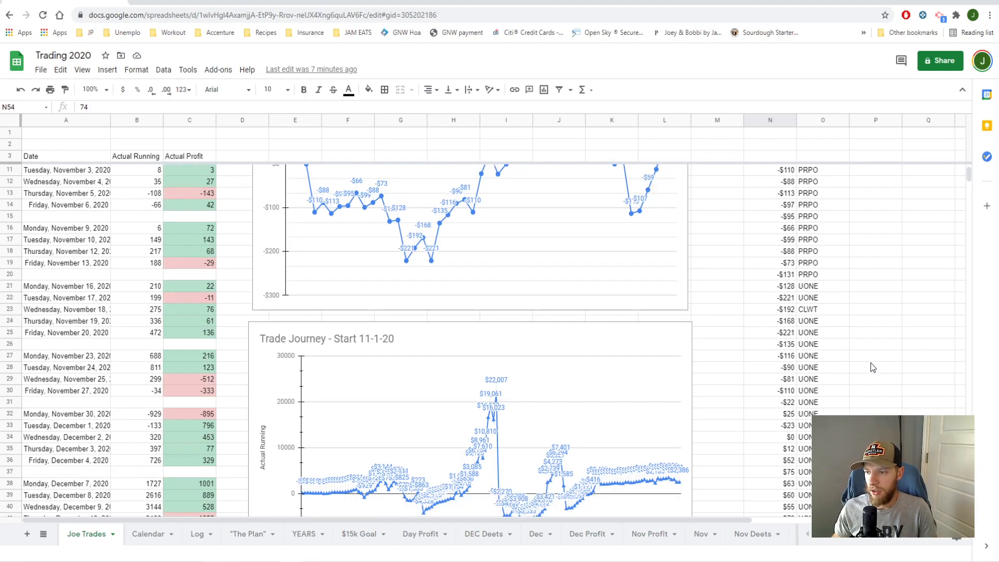
mouse_move(822, 318)
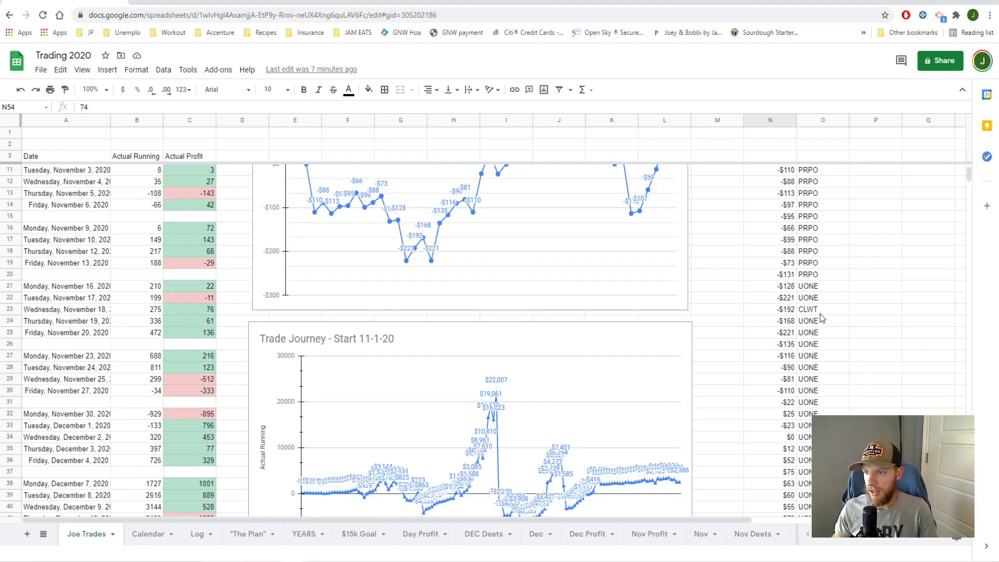
left_click(822, 309)
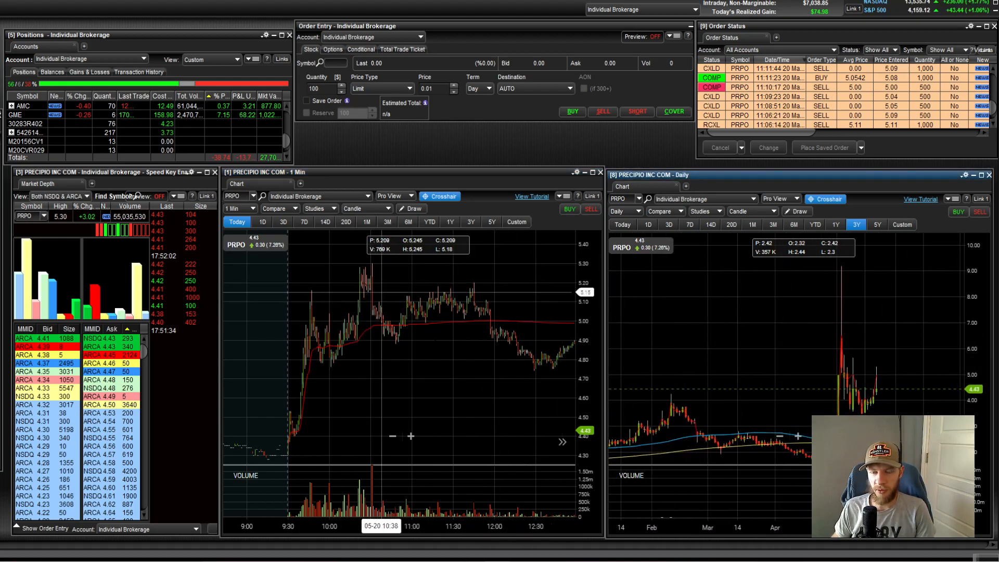
- Switch the left PRPO chart from 1 Min to Daily with a 1Y range
left_click(449, 222)
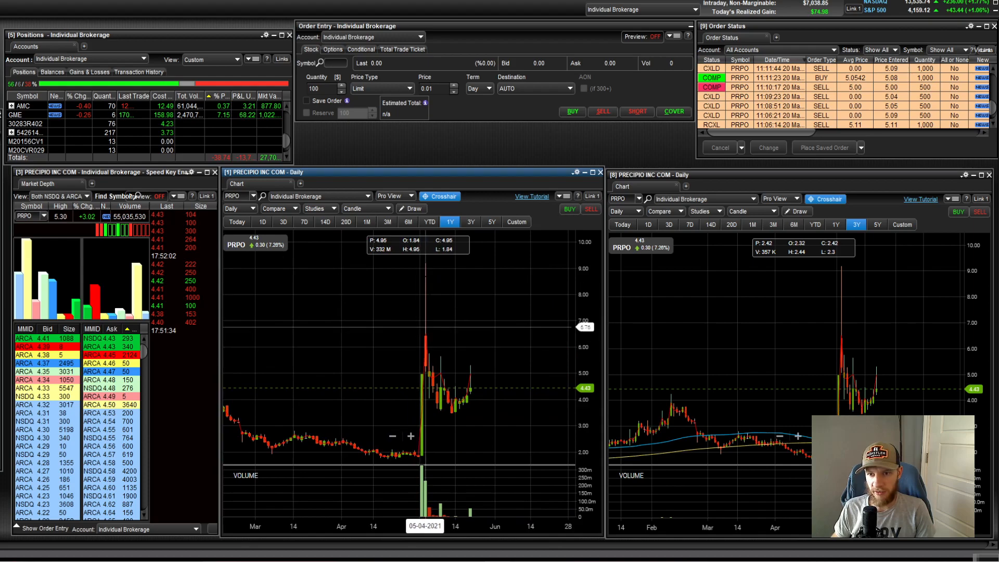
mouse_move(423, 368)
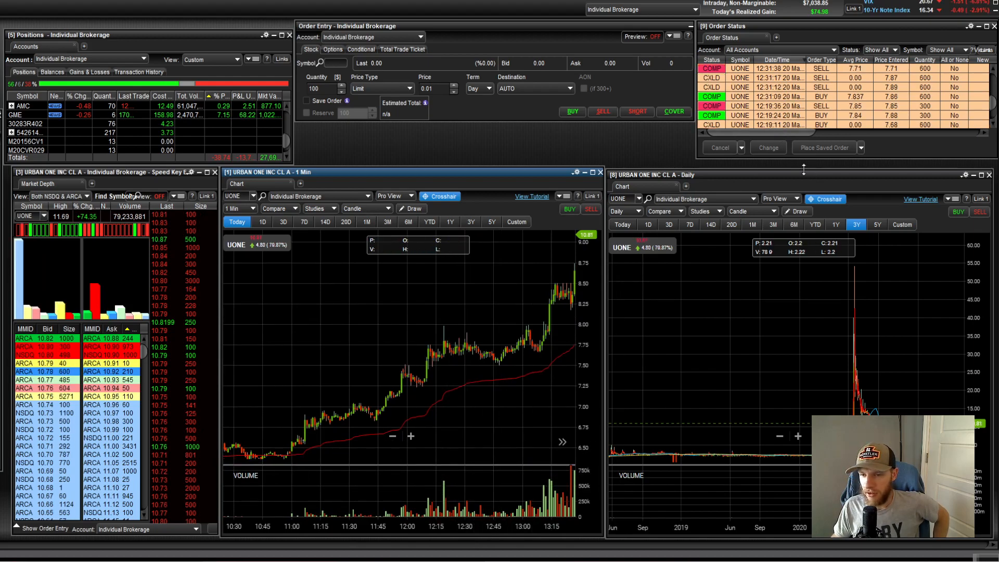
mouse_move(442, 333)
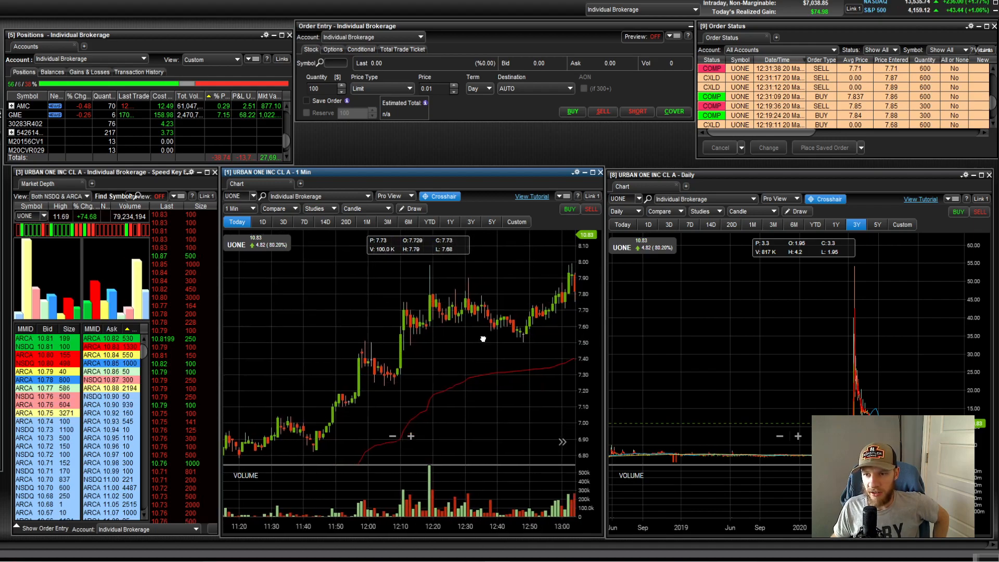
mouse_move(440, 304)
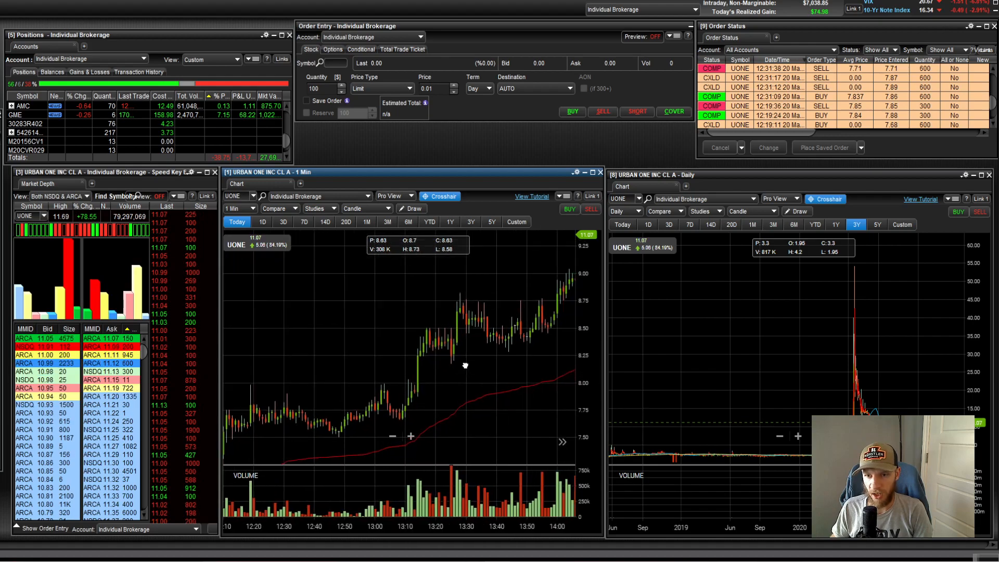
mouse_move(464, 364)
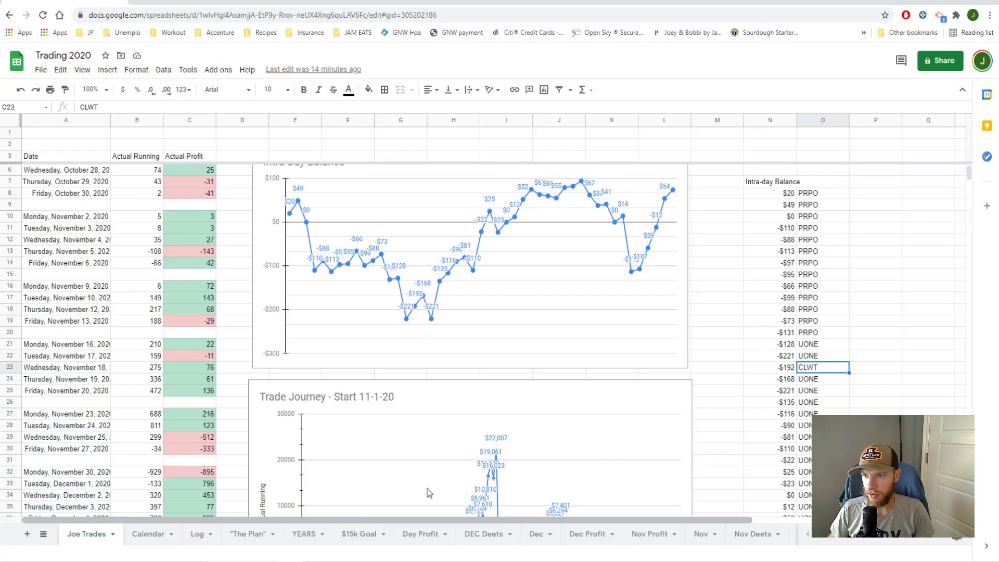
mouse_move(539, 199)
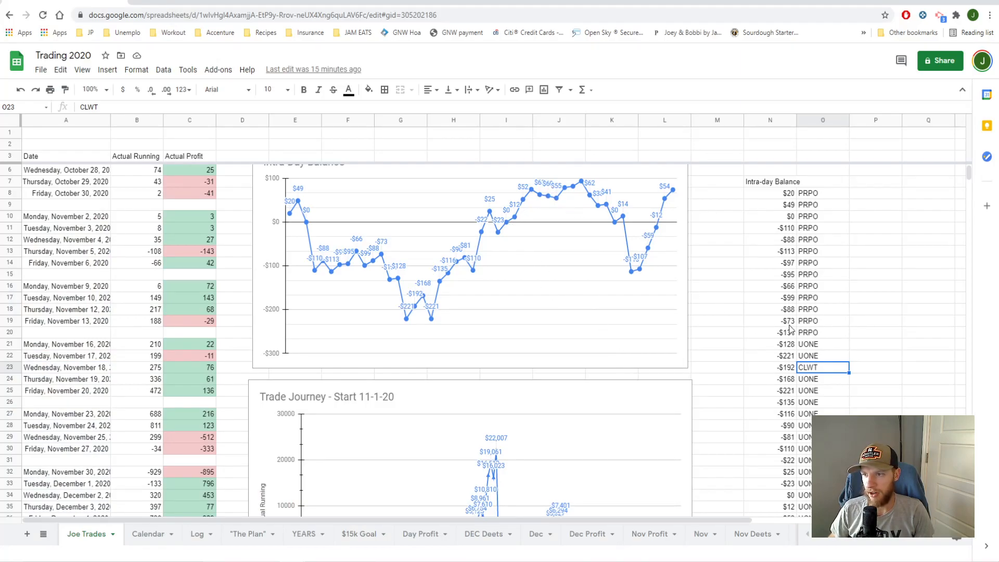
scroll("down", 3)
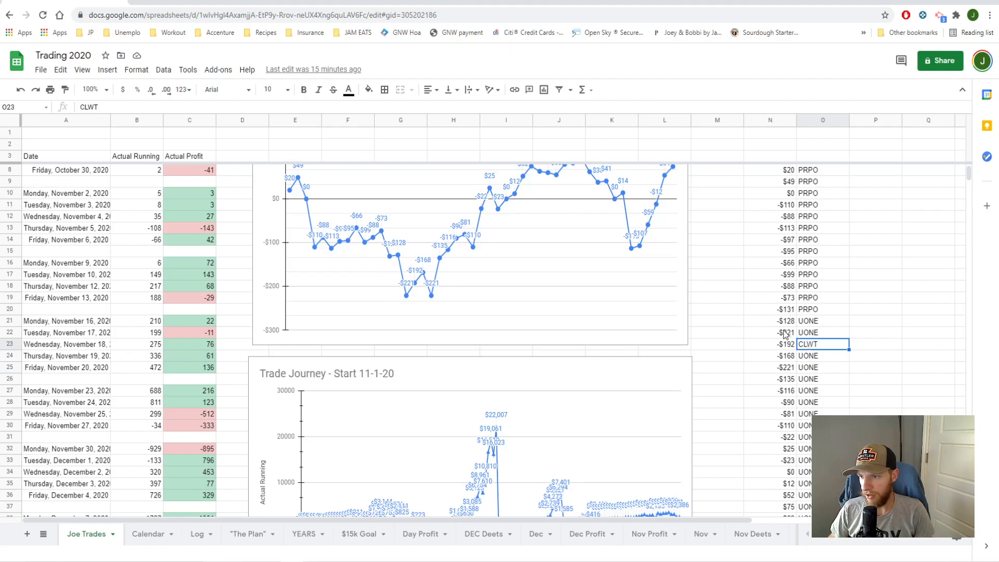
left_click(769, 332)
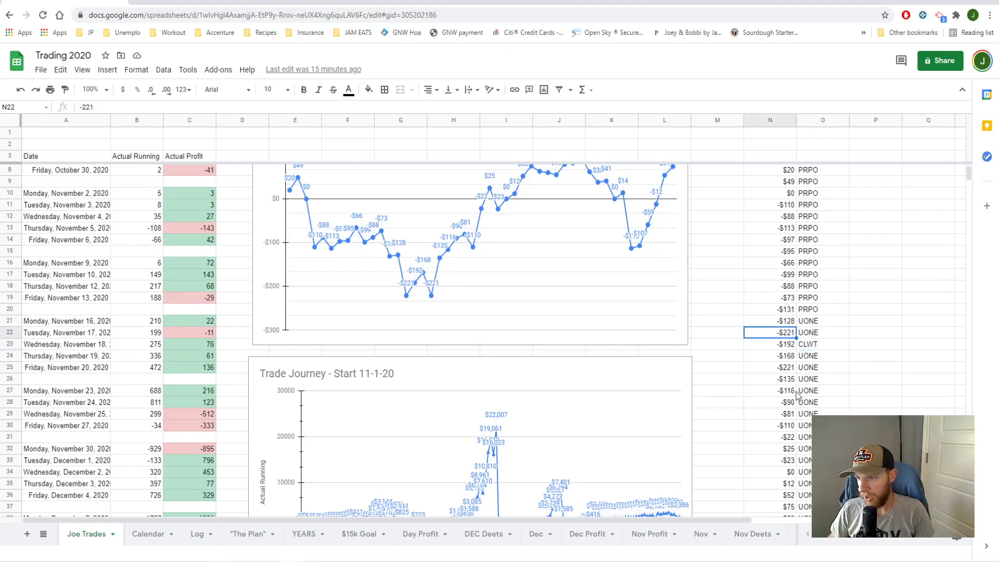
mouse_move(798, 422)
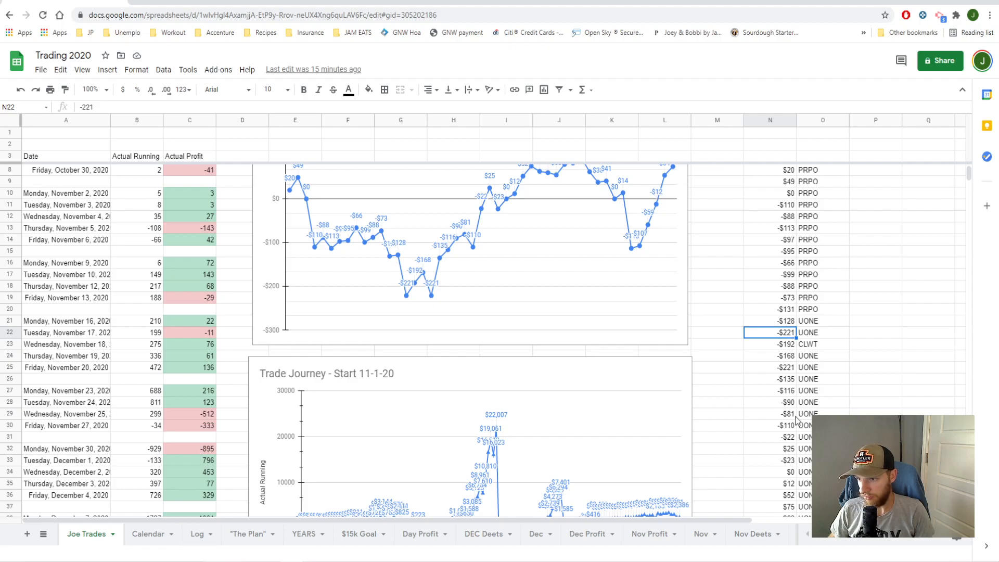
scroll("down", 3)
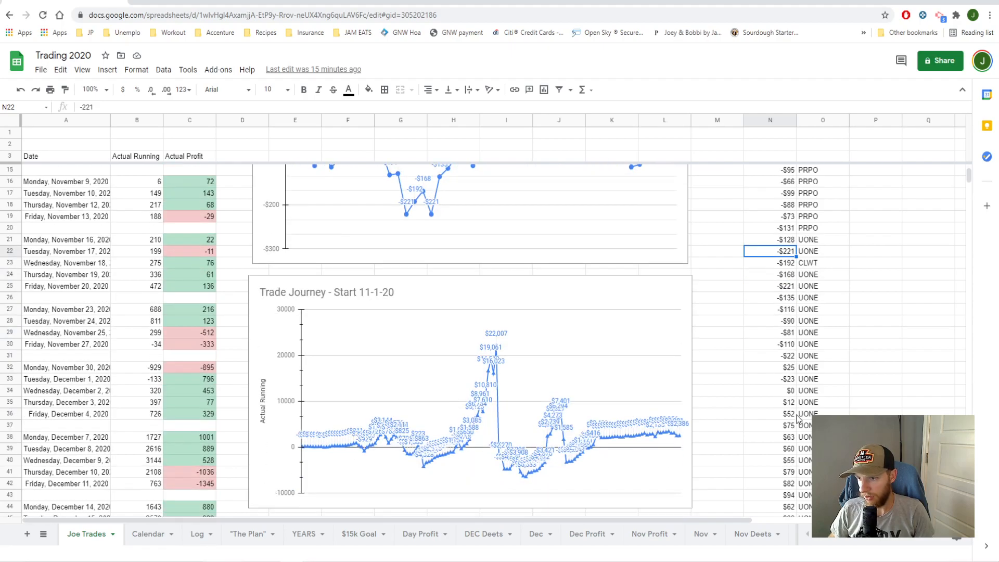
scroll("down", 3)
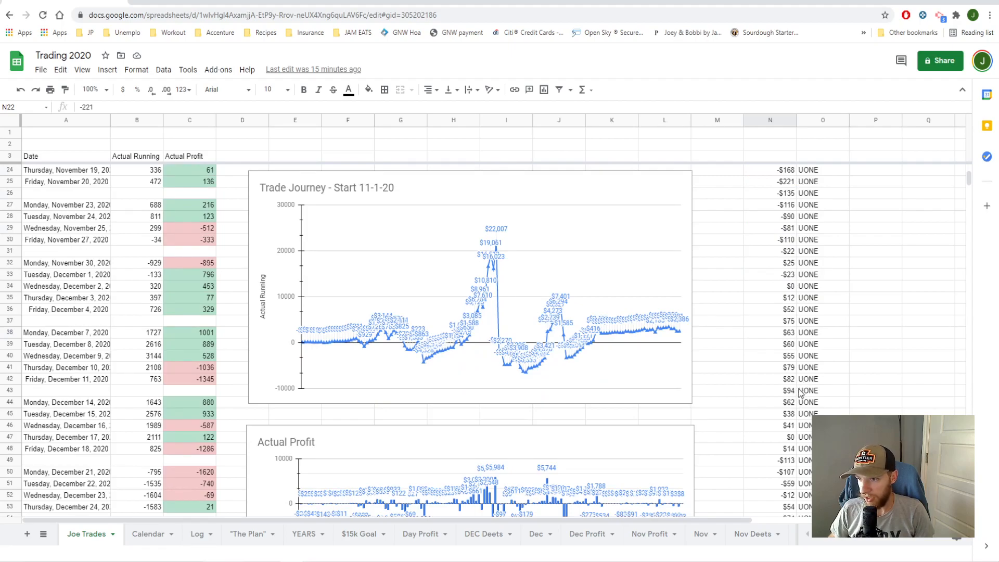
mouse_move(752, 366)
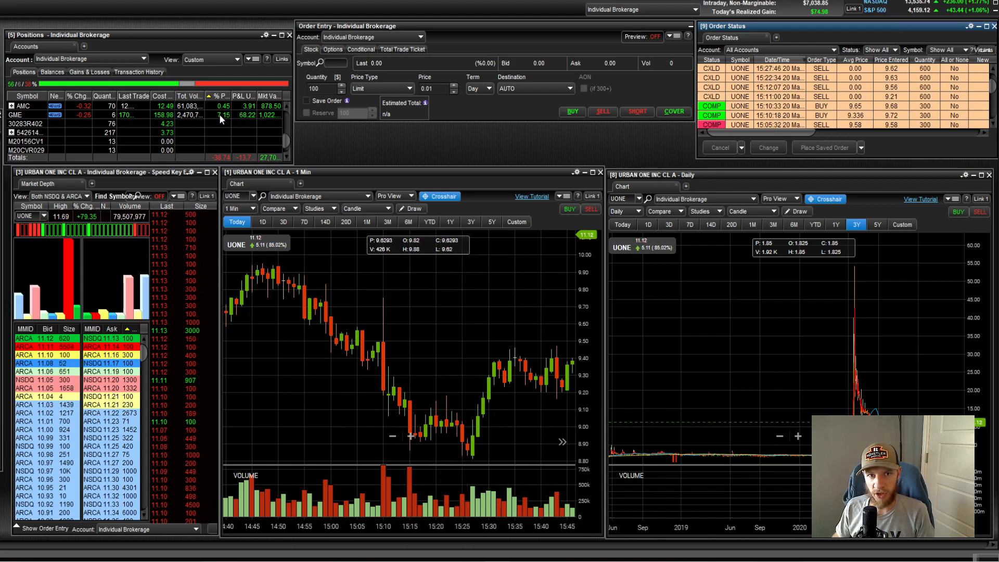
mouse_move(377, 298)
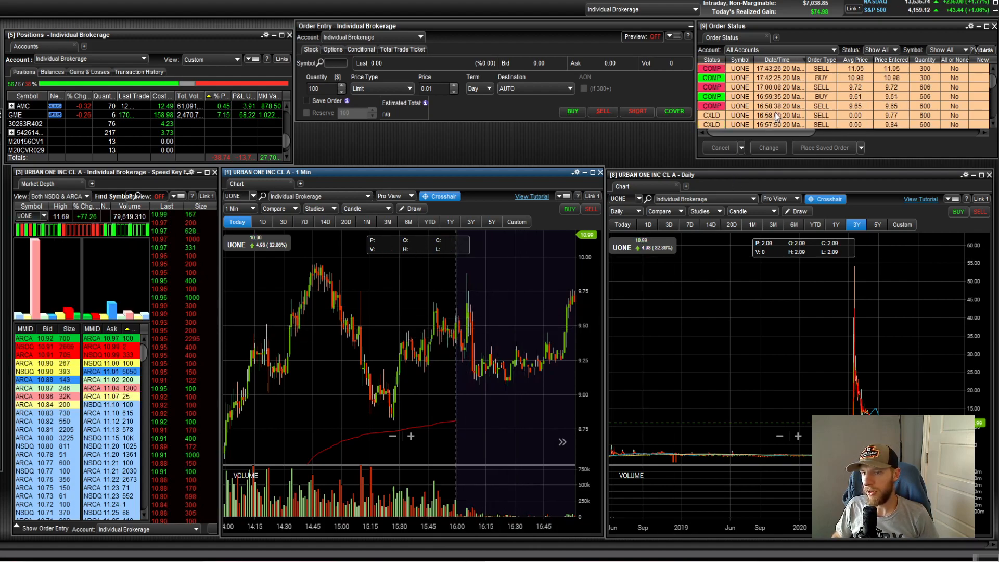
mouse_move(455, 329)
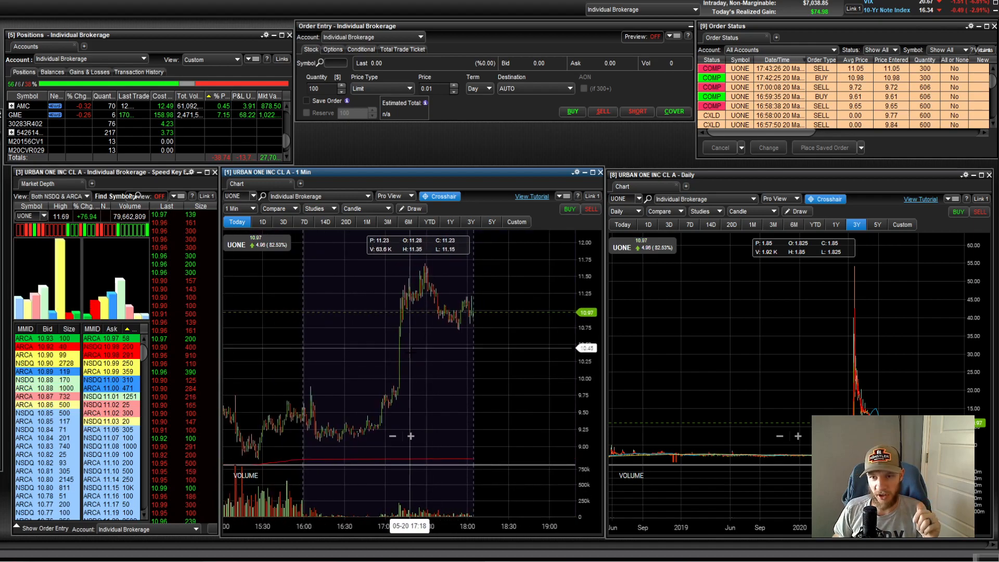
mouse_move(401, 387)
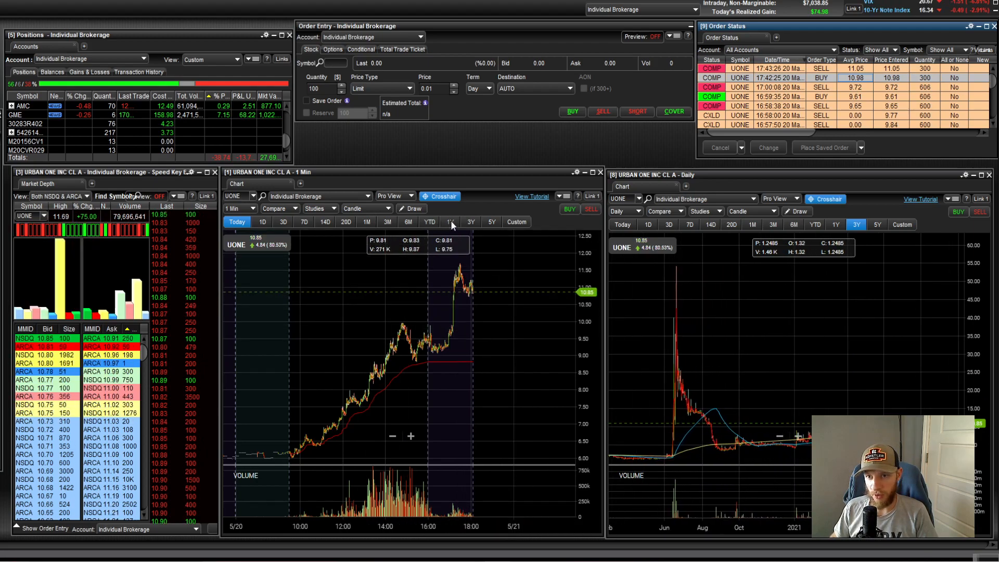
- Check UONE's 1Y and 3Y daily charts, then open the Trading 2020 Calendar sheet
left_click(449, 222)
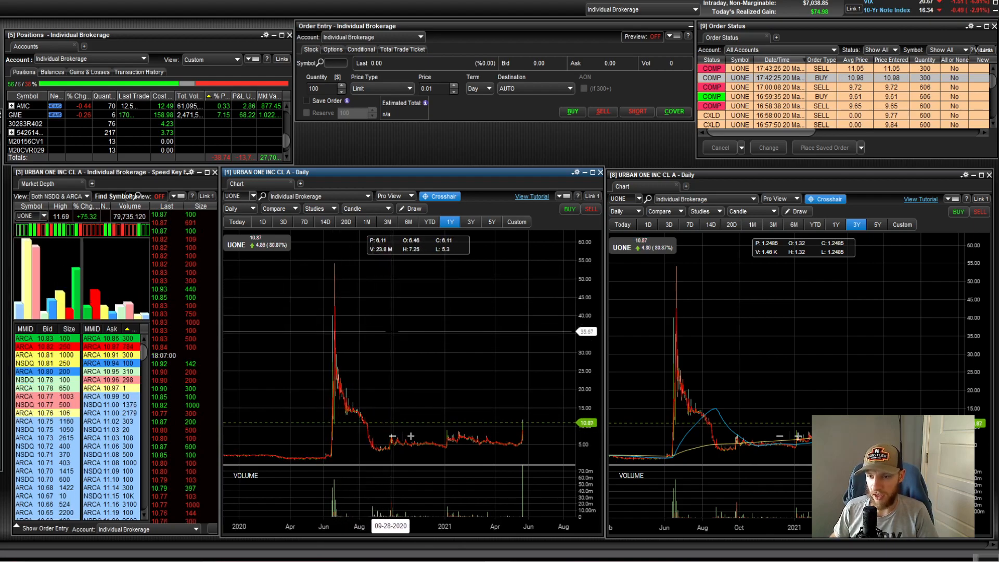
mouse_move(542, 436)
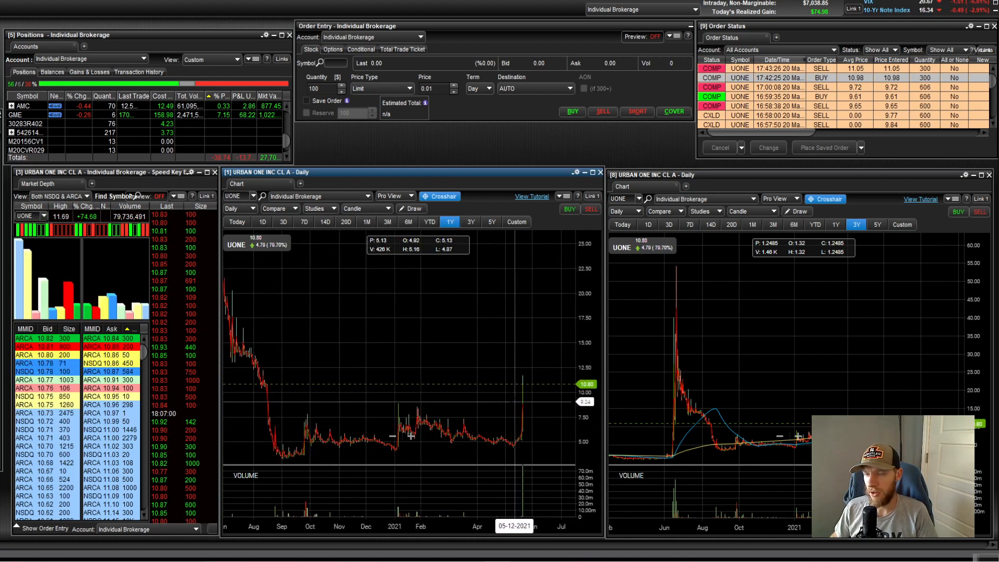
left_click(236, 222)
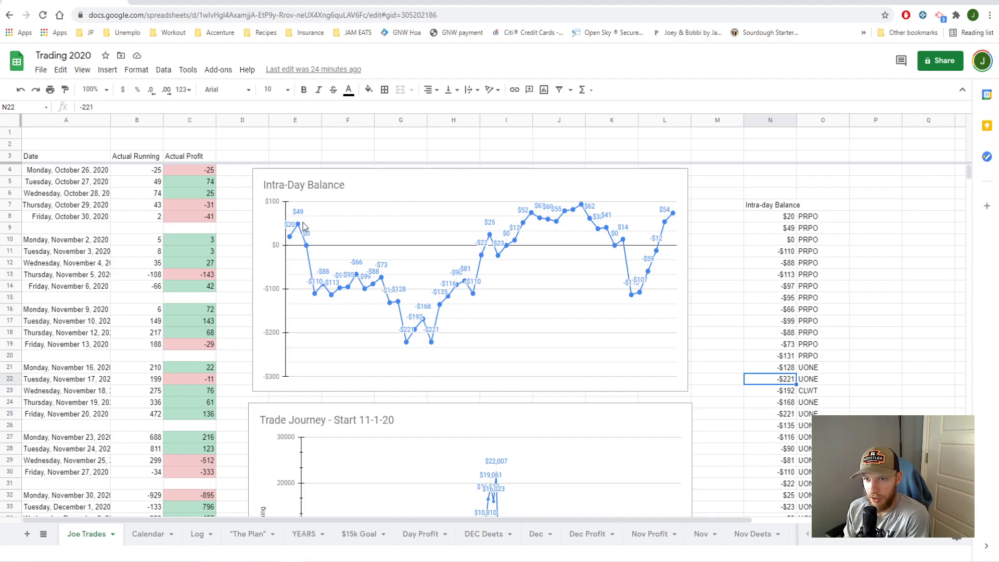
mouse_move(720, 286)
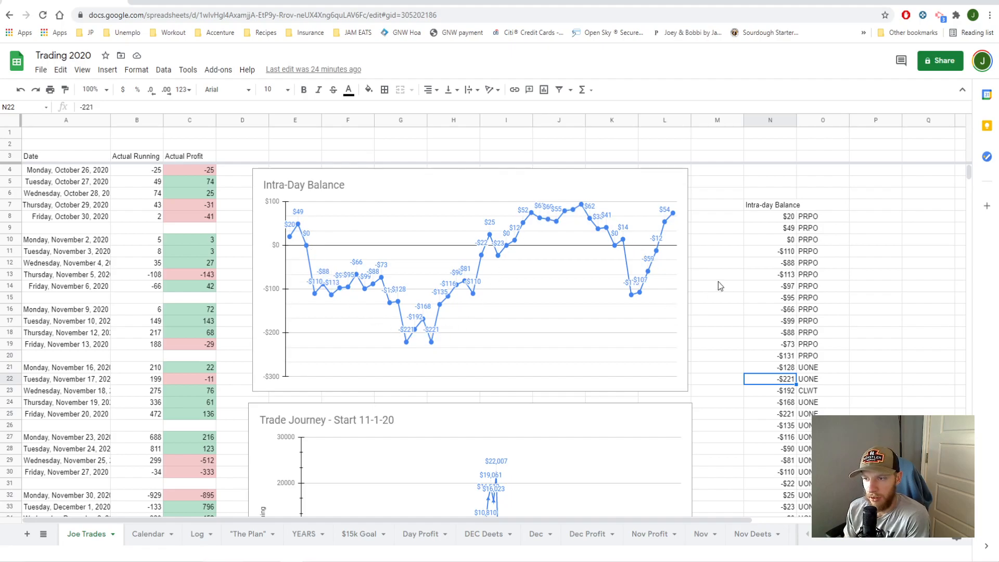
left_click(148, 549)
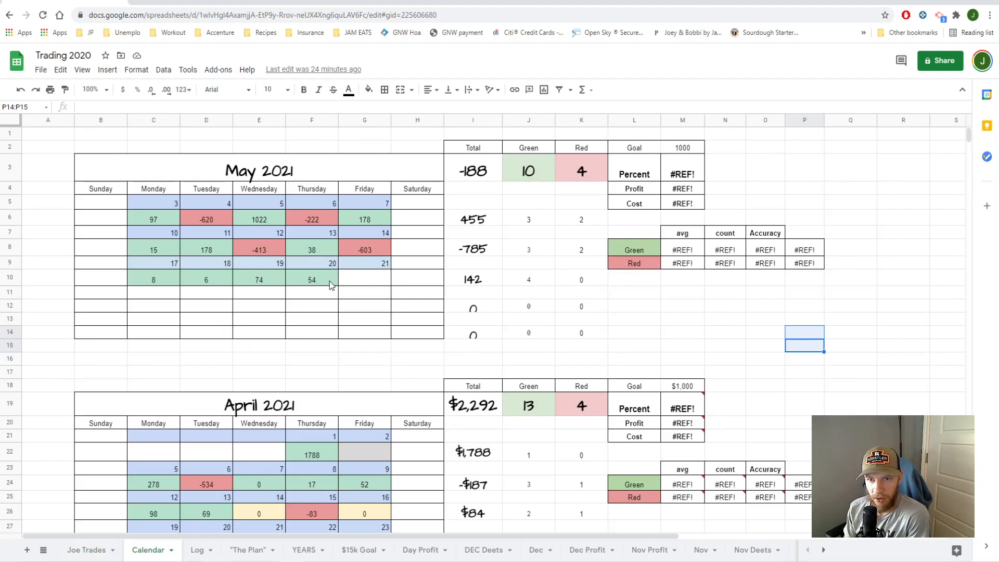
left_click(312, 279)
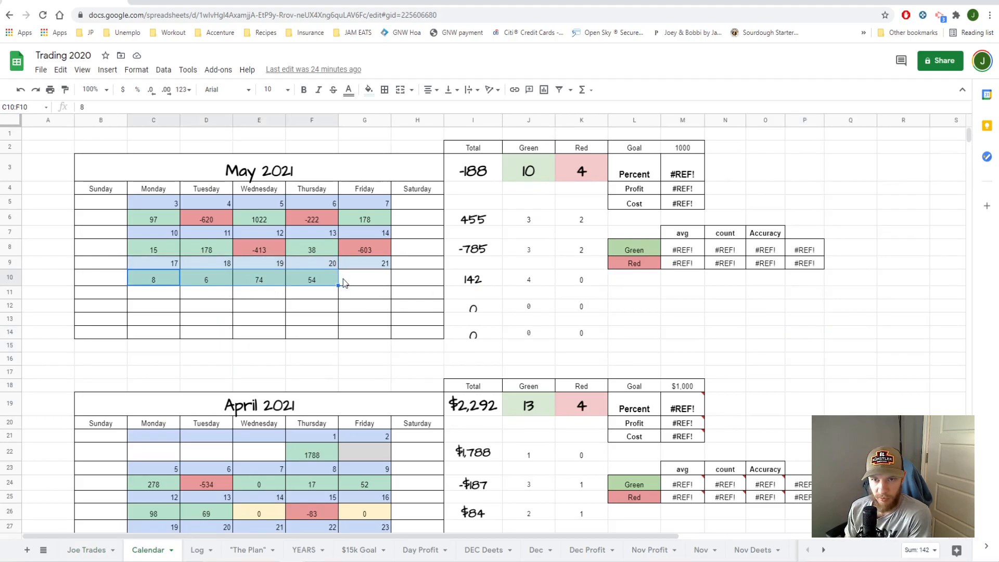
left_click(364, 279)
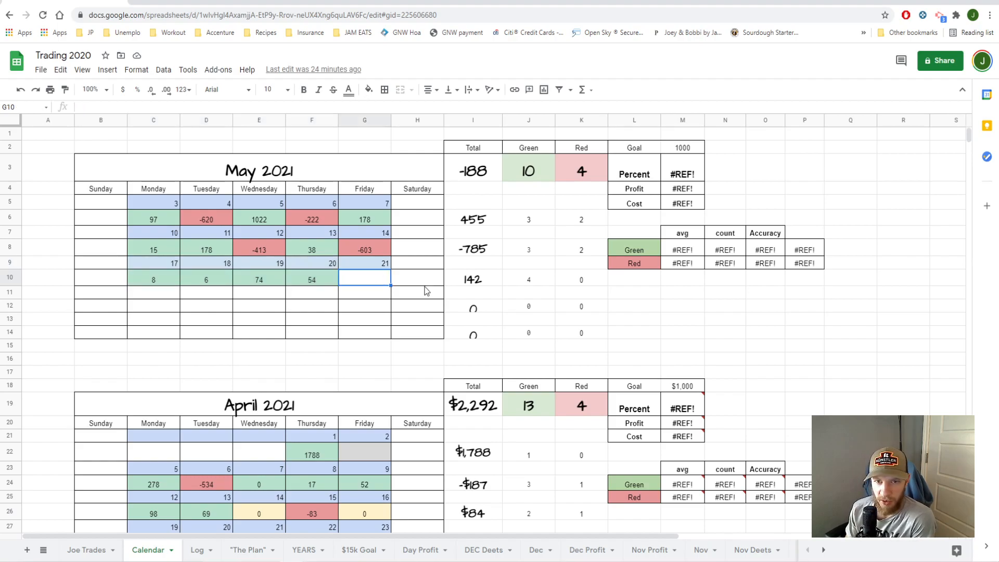
left_click(153, 279)
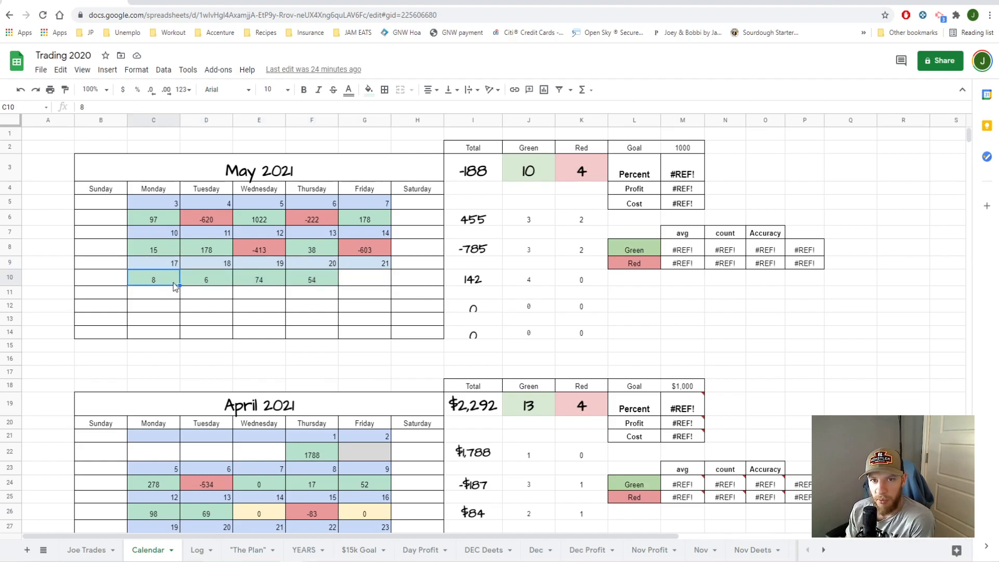
left_click(206, 279)
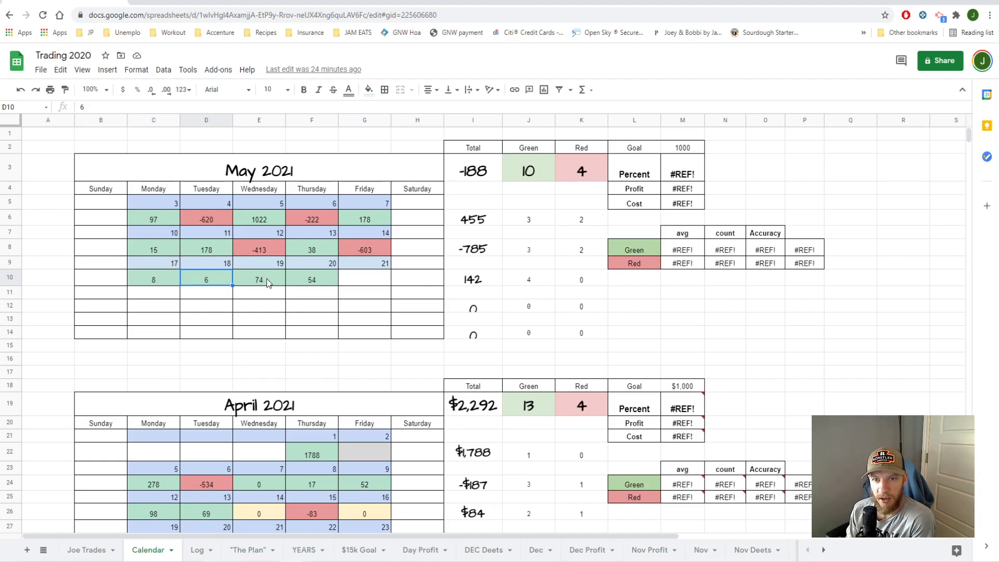
left_click(311, 279)
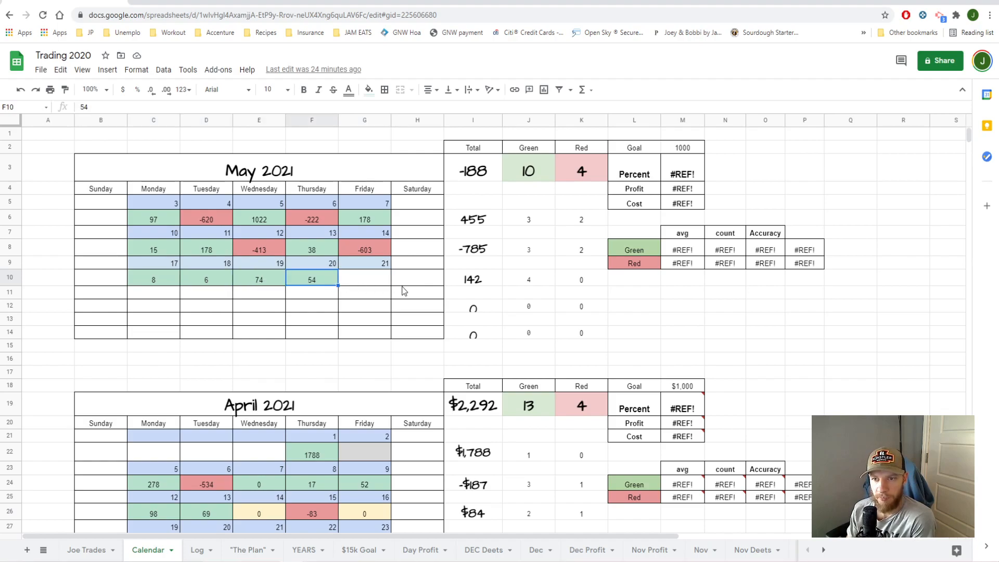
left_click(259, 278)
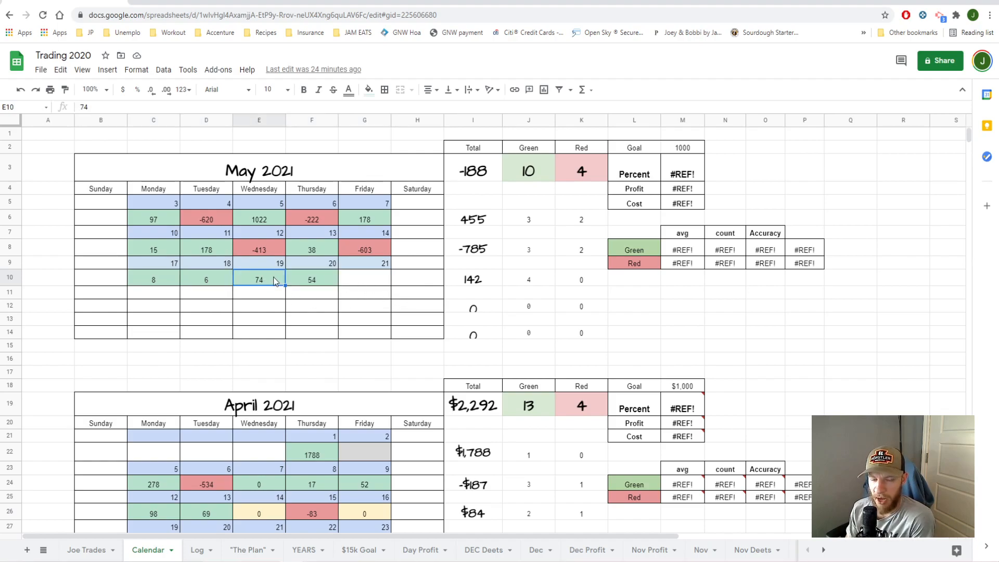
left_click(312, 279)
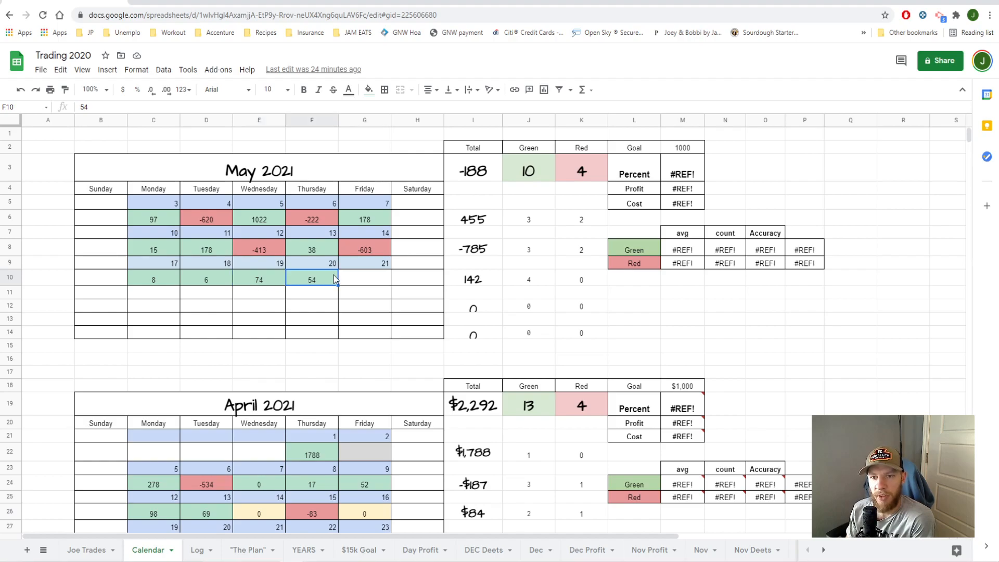
- Enter 74 for Thursday and confirm the fourth week's total in I10 reads 162
type("74")
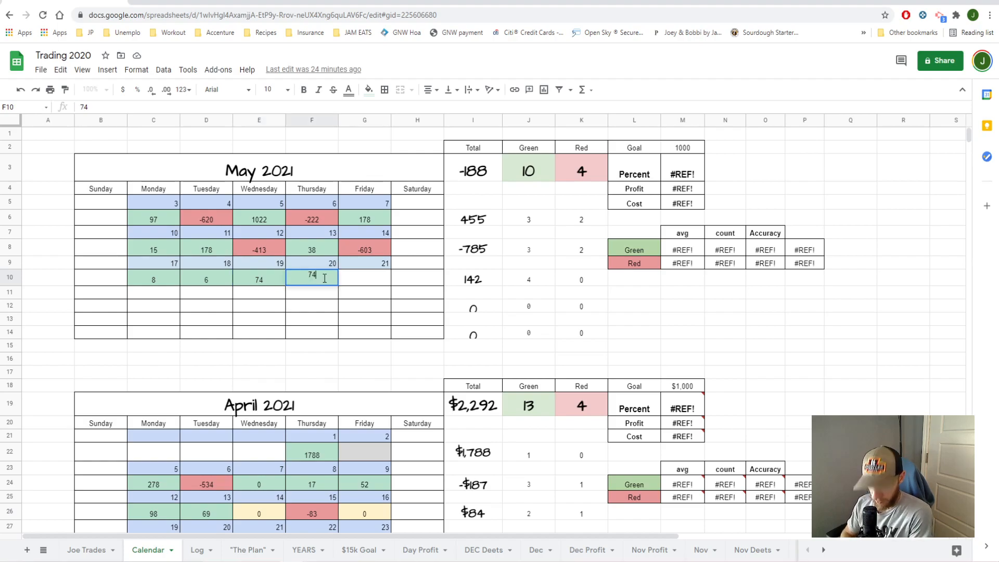
type("74")
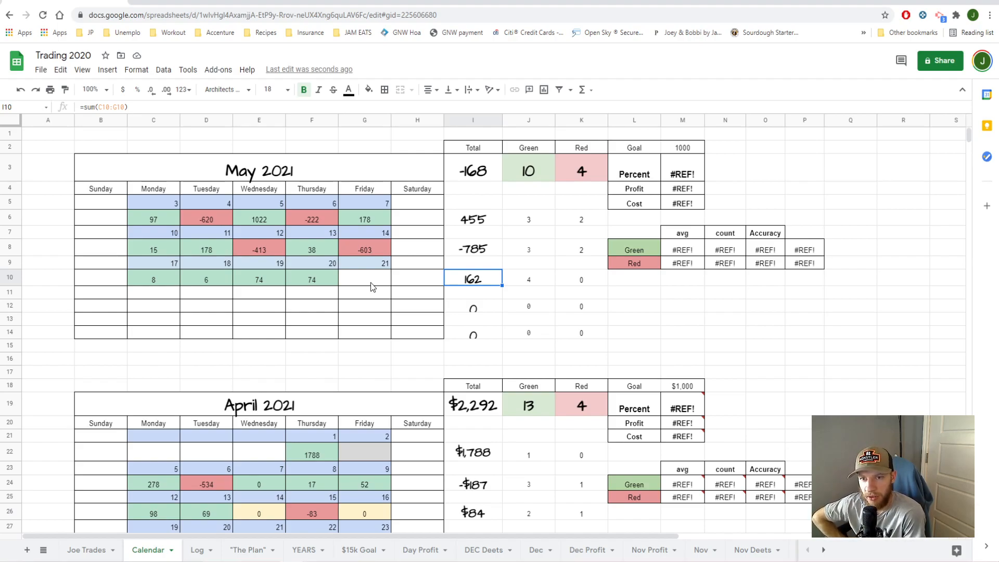
mouse_move(346, 264)
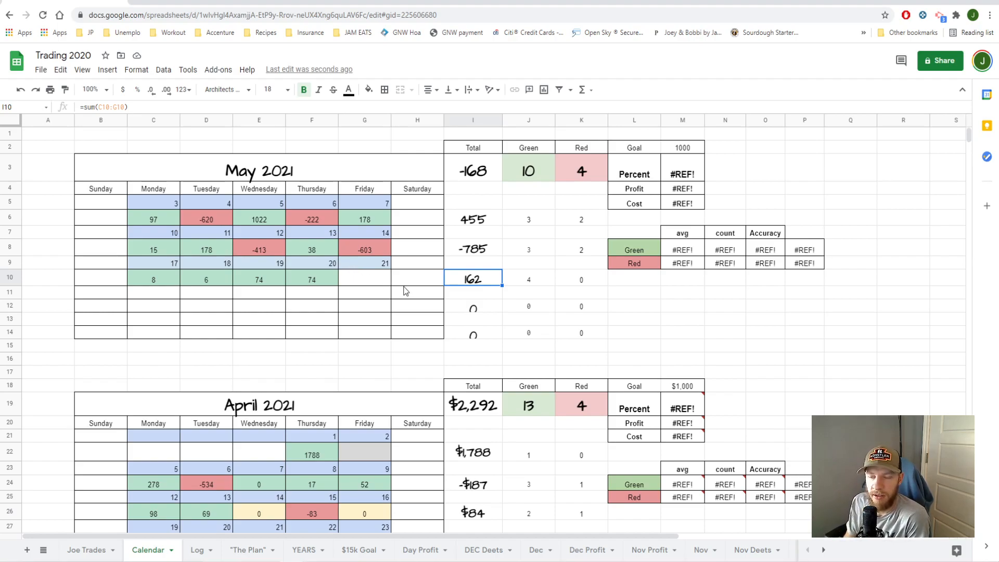
left_click(364, 279)
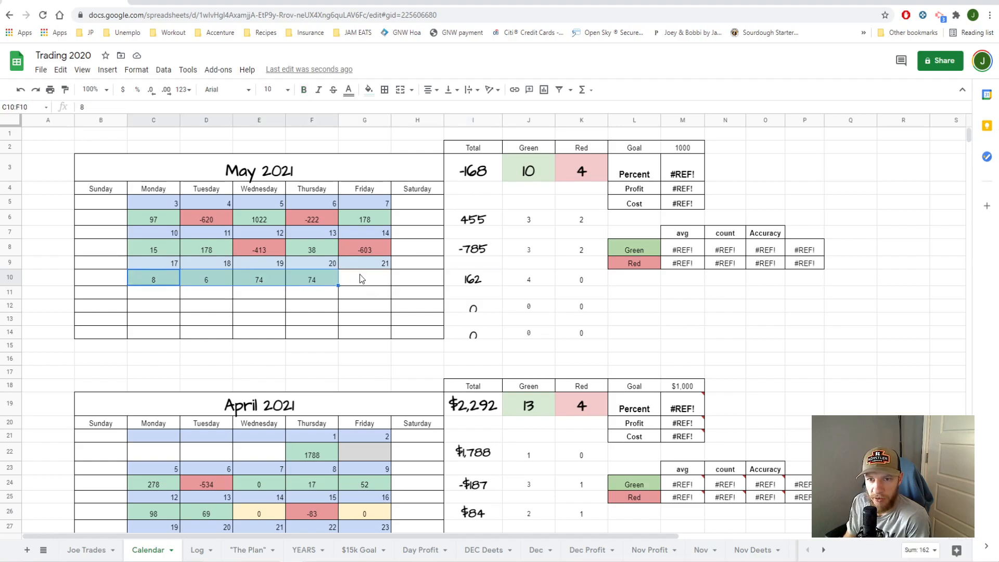
left_click(472, 278)
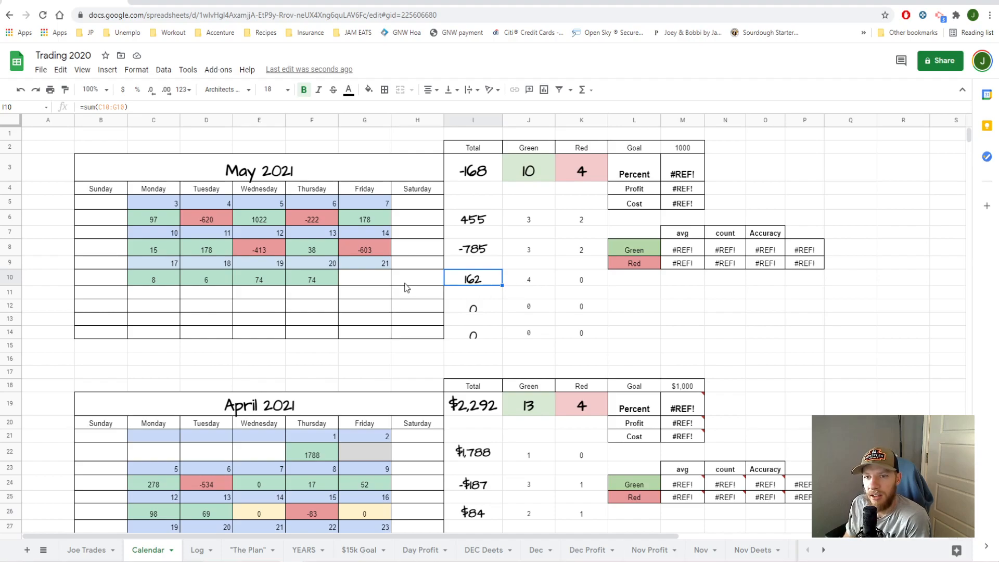
left_click(364, 279)
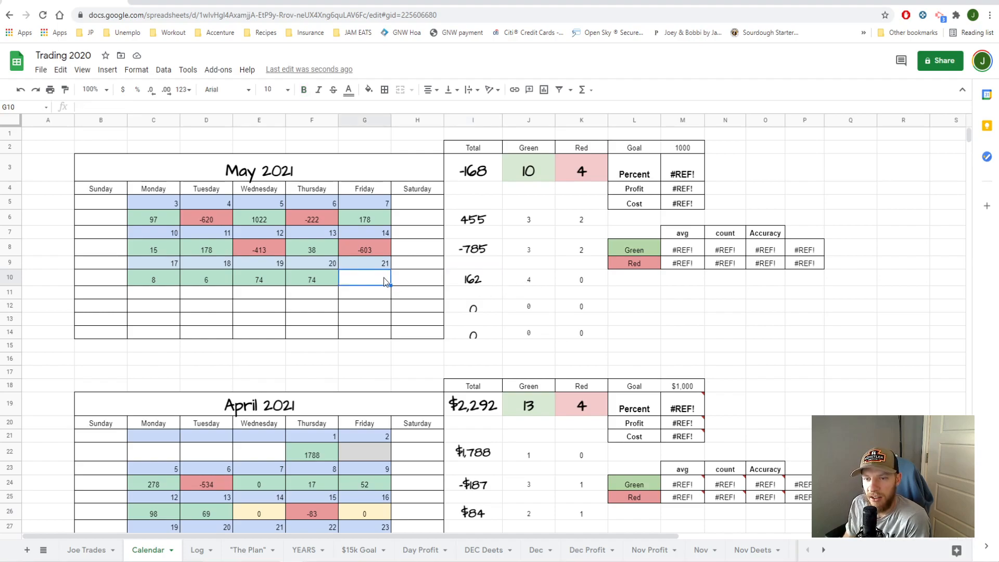
left_click(472, 278)
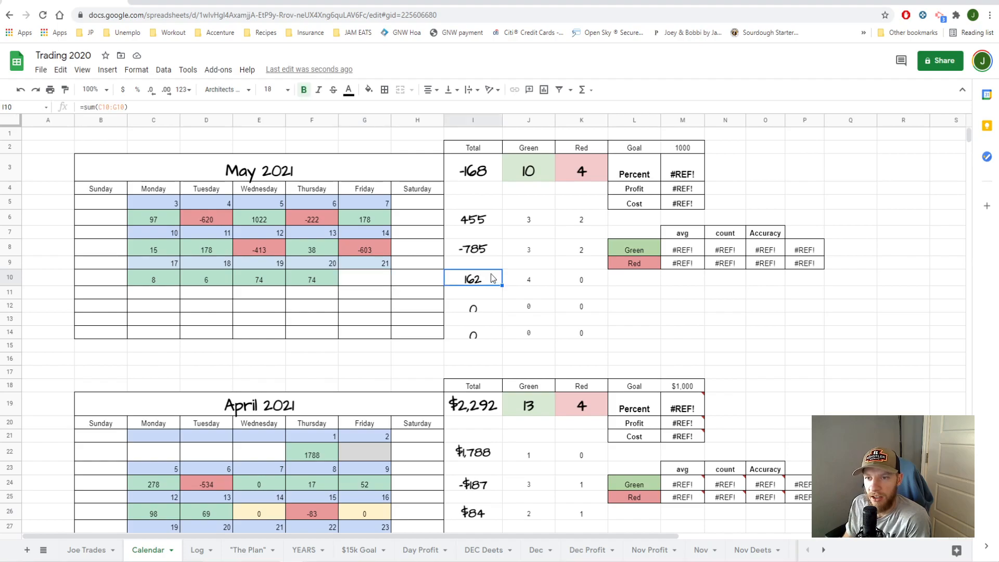
mouse_move(822, 325)
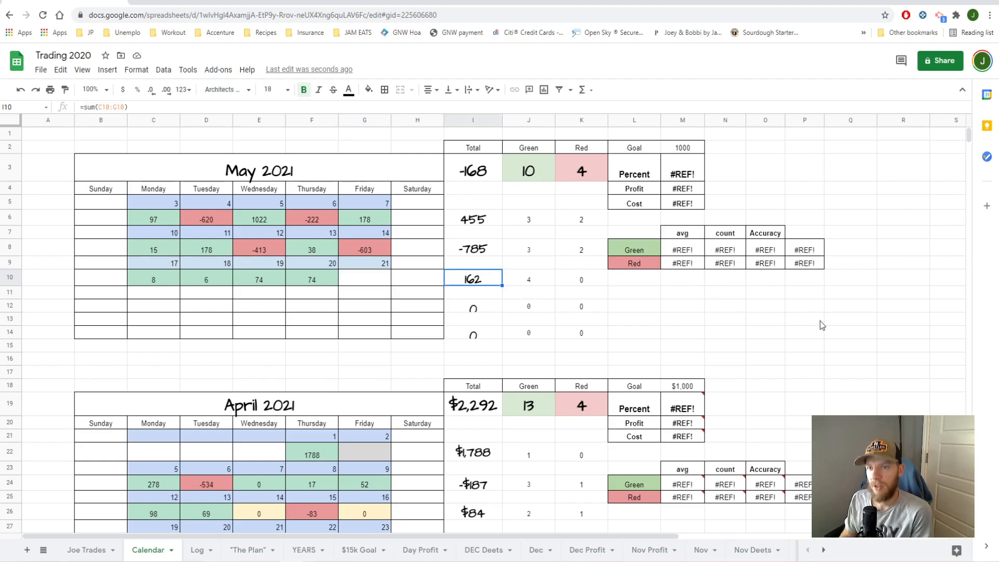
mouse_move(811, 332)
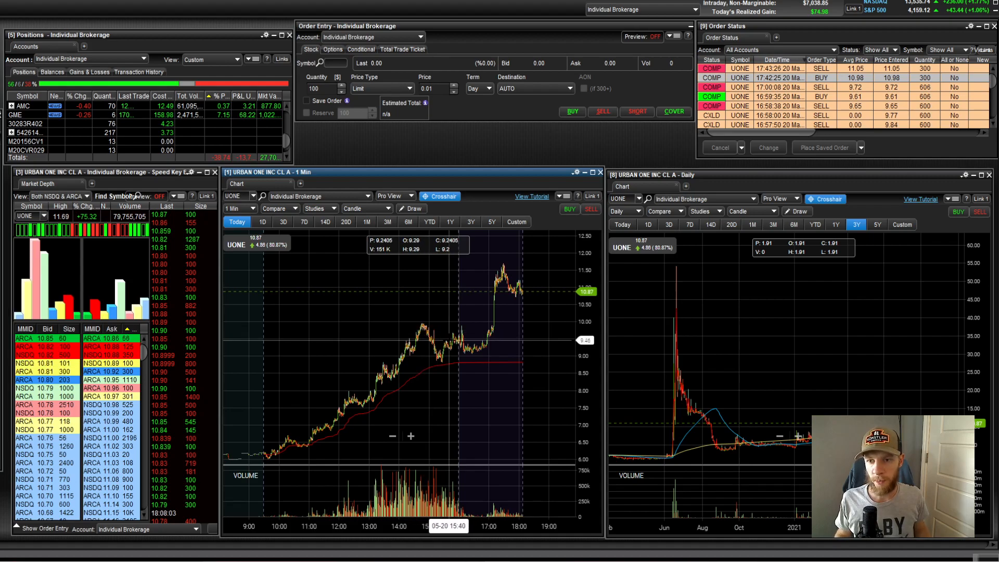
mouse_move(443, 349)
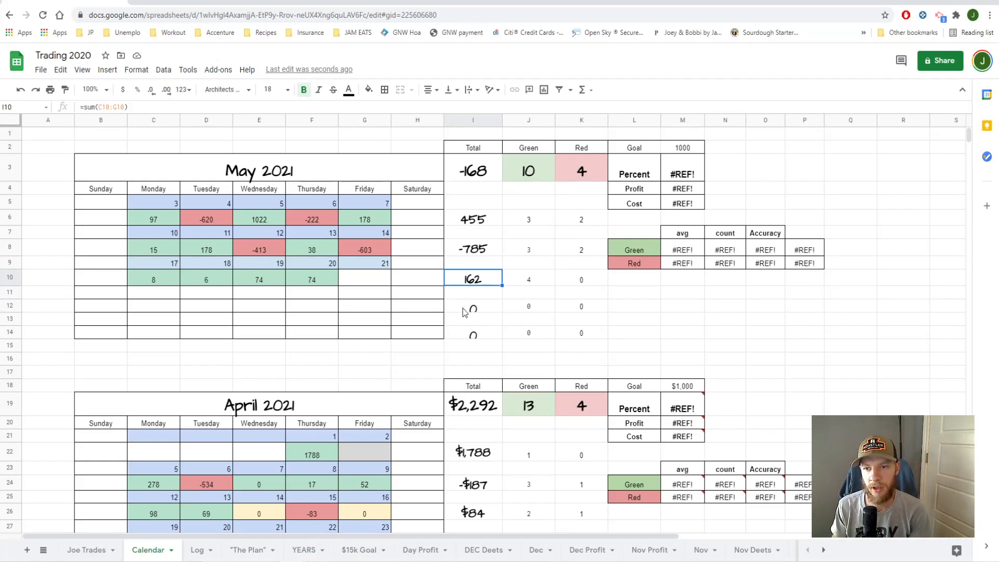
- Return from the Google Sheets tab to the E*TRADE Pro window
left_click(804, 319)
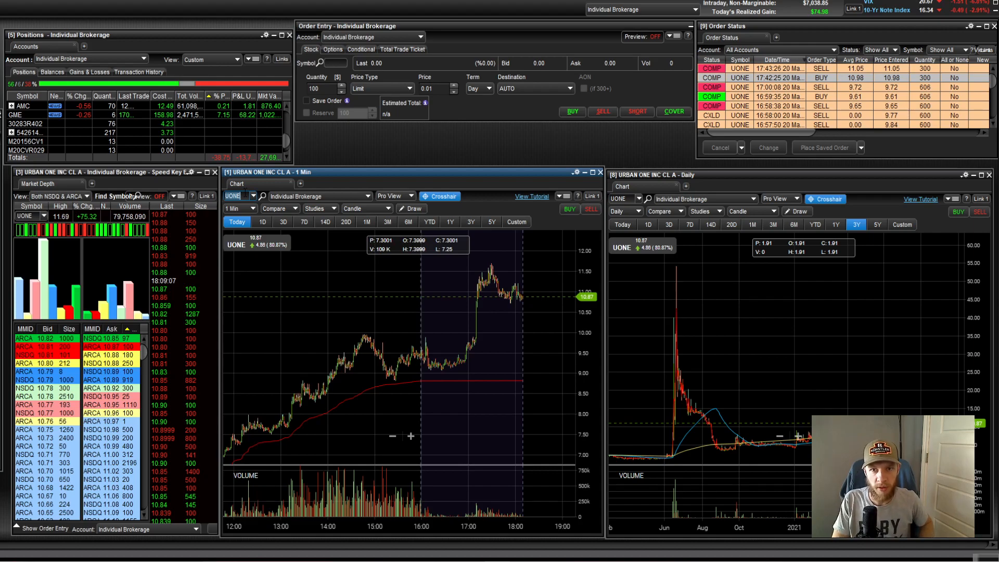
- Load AMC into the linked chart and market depth windows
type("AMC")
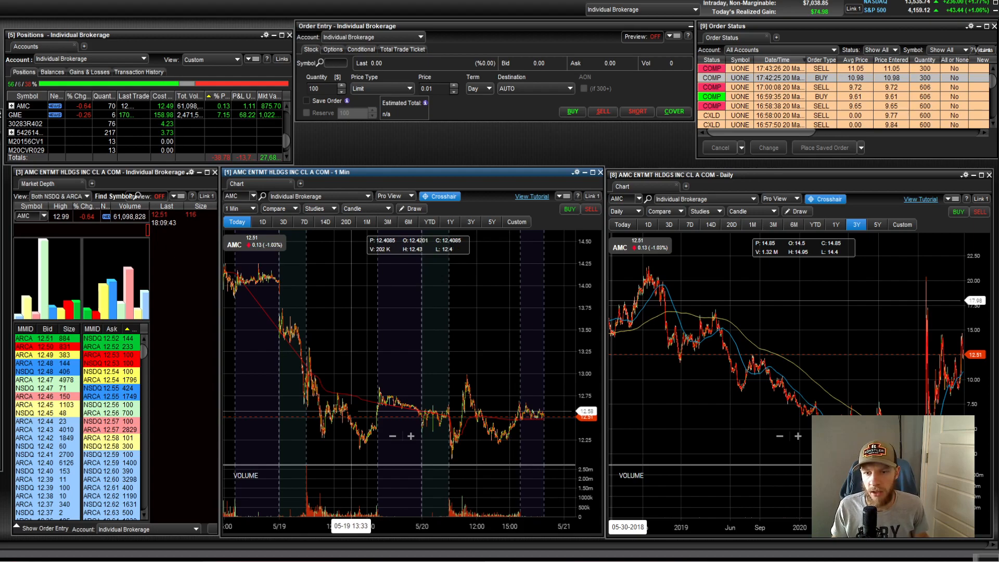
mouse_move(318, 411)
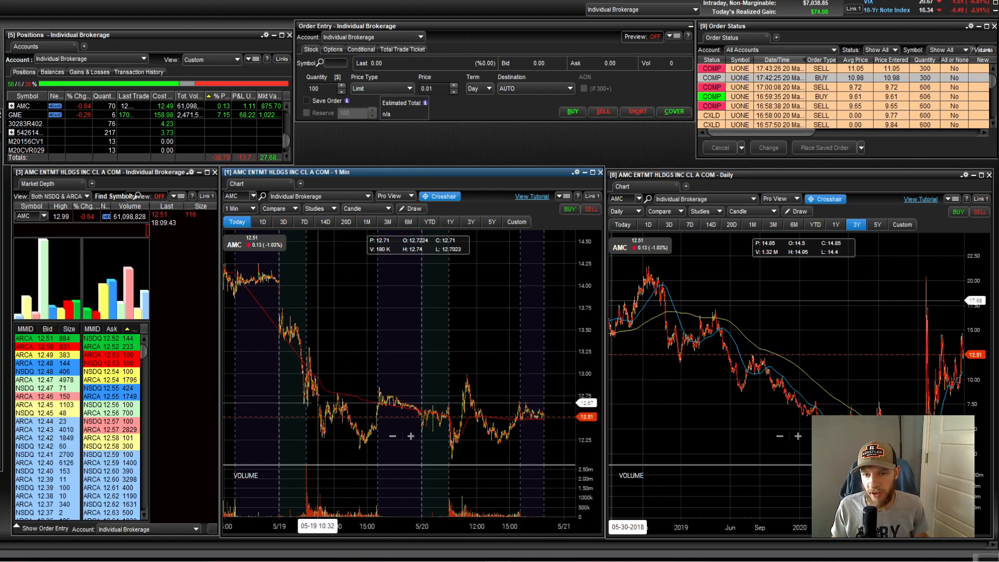
mouse_move(325, 415)
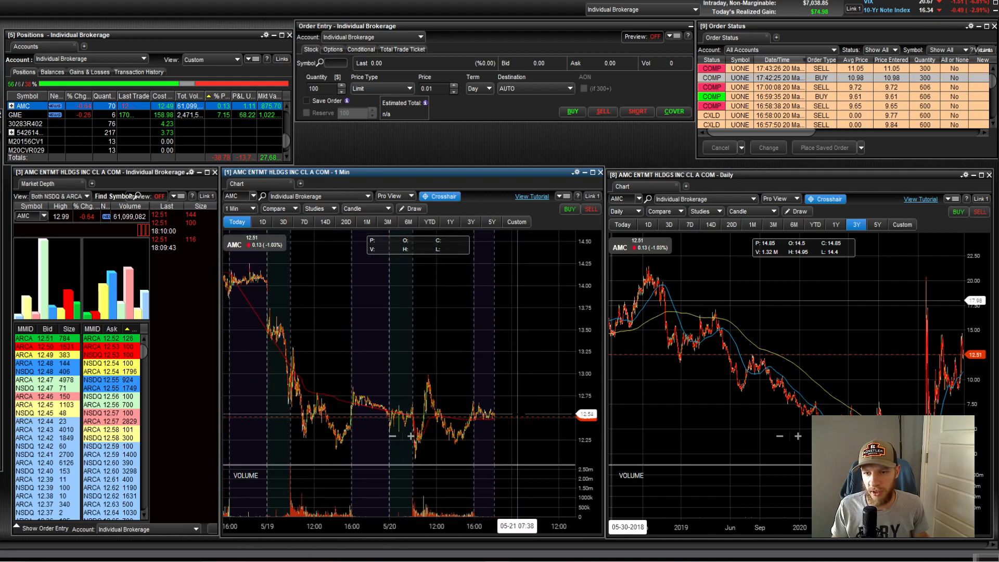
- Set the left AMC chart to Daily candles with a 1Y range
left_click(450, 221)
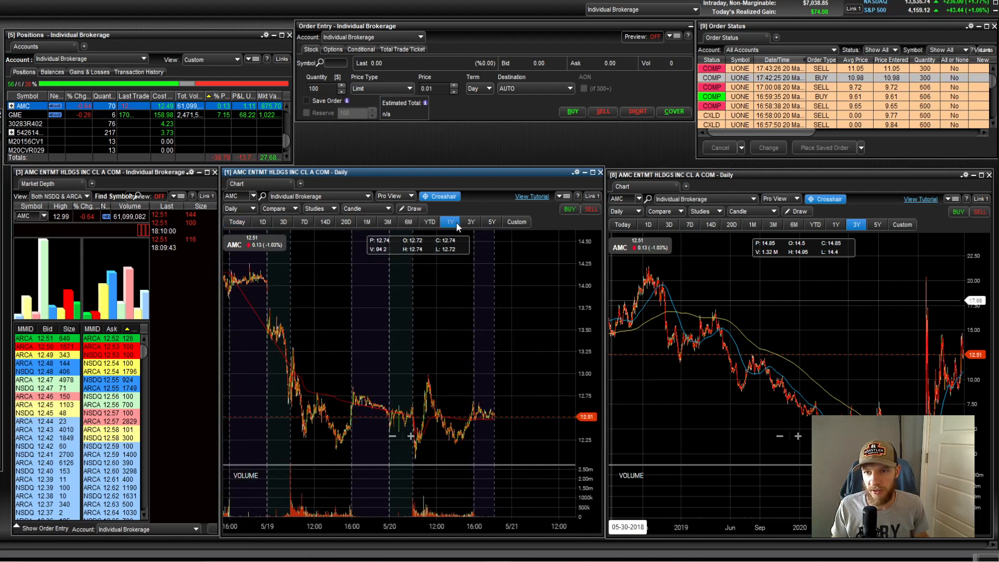
left_click(449, 222)
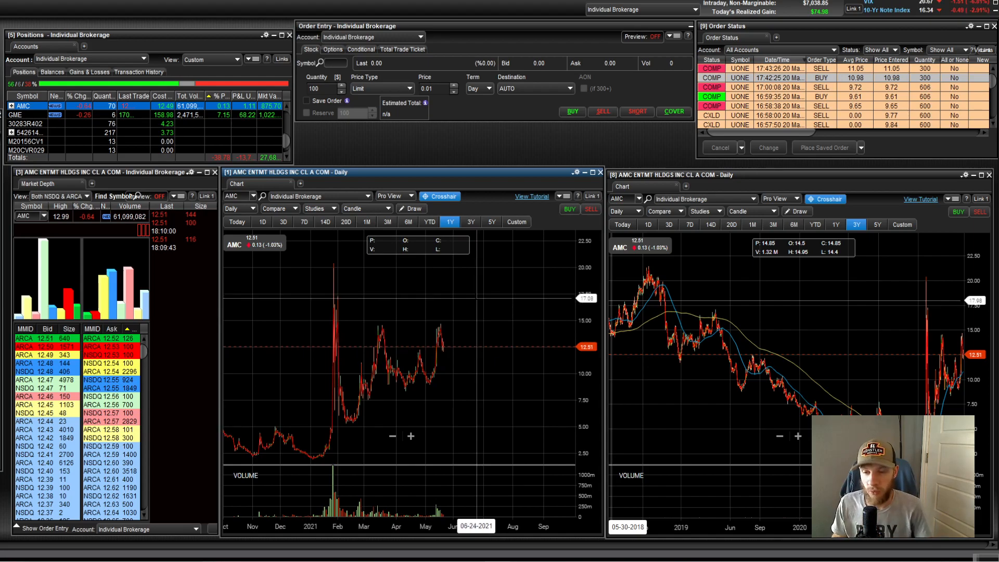
mouse_move(471, 298)
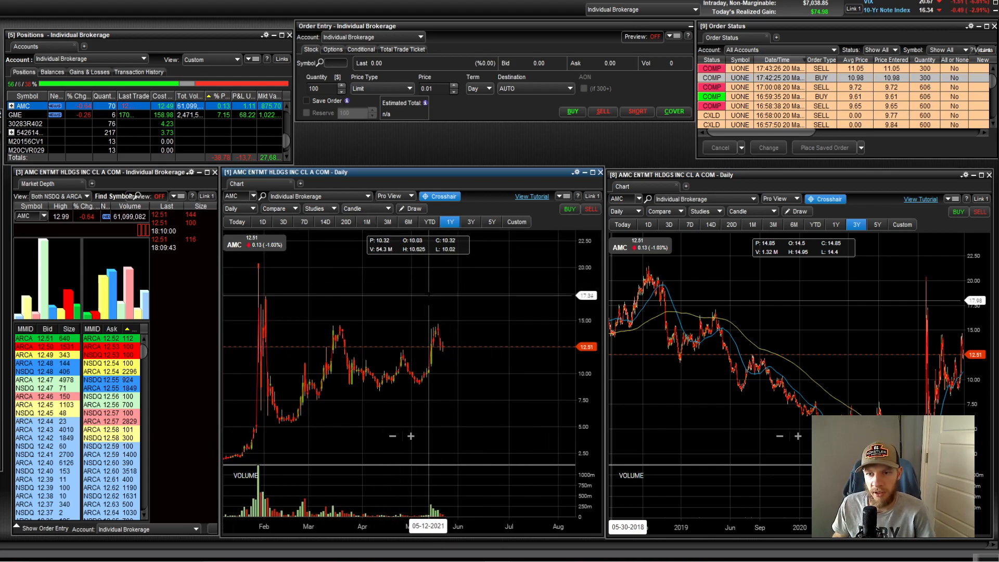
mouse_move(461, 329)
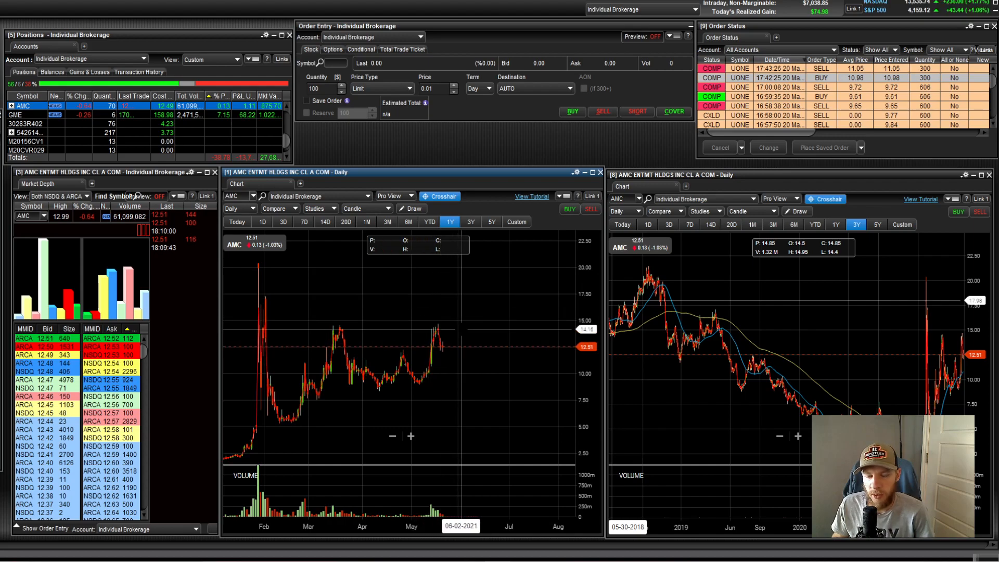
mouse_move(461, 346)
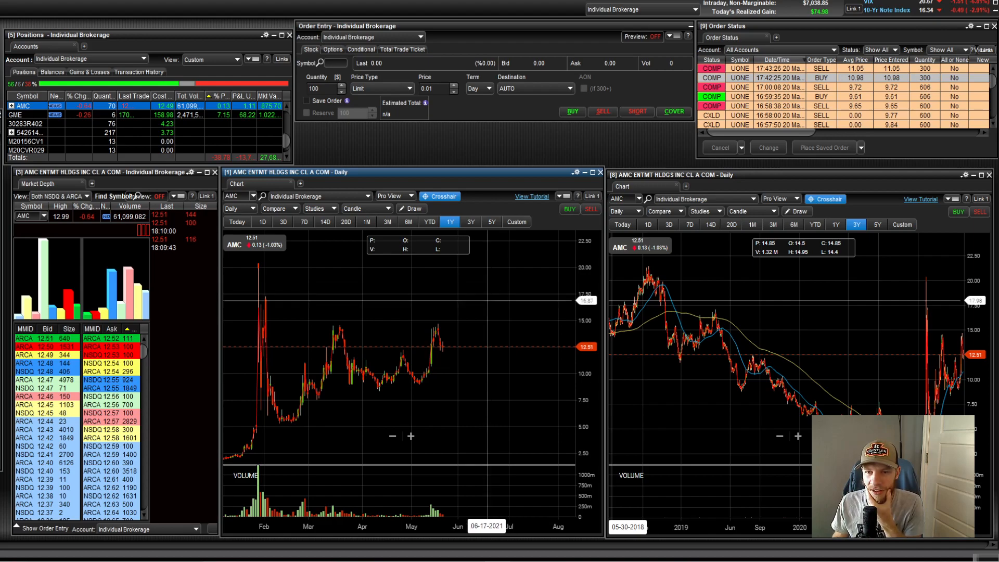
mouse_move(463, 309)
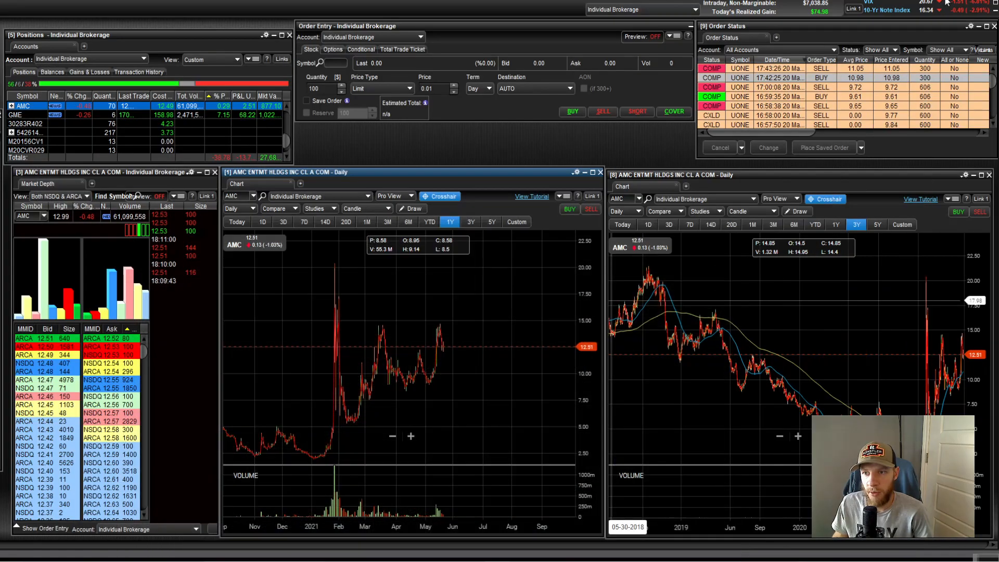
mouse_move(475, 363)
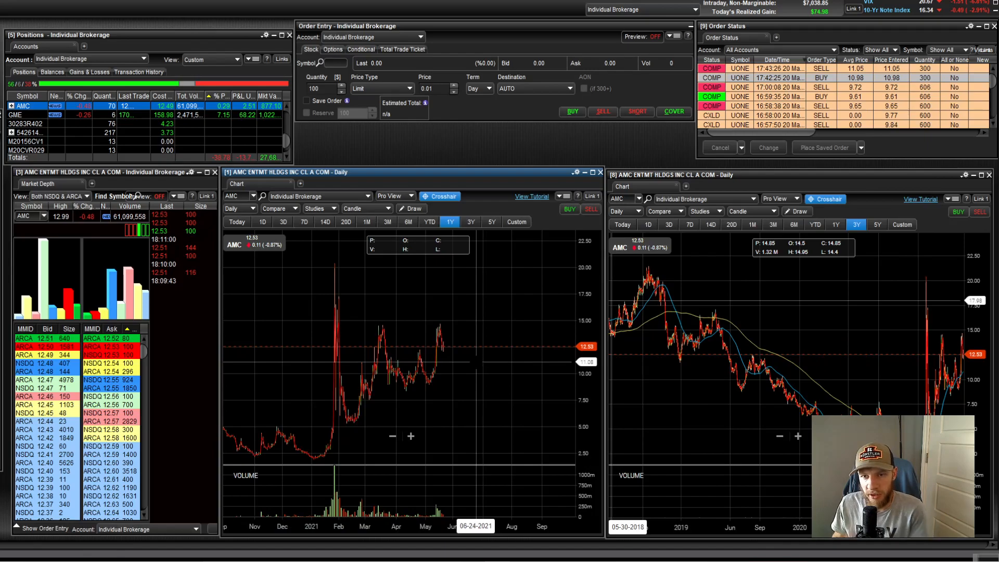
mouse_move(470, 366)
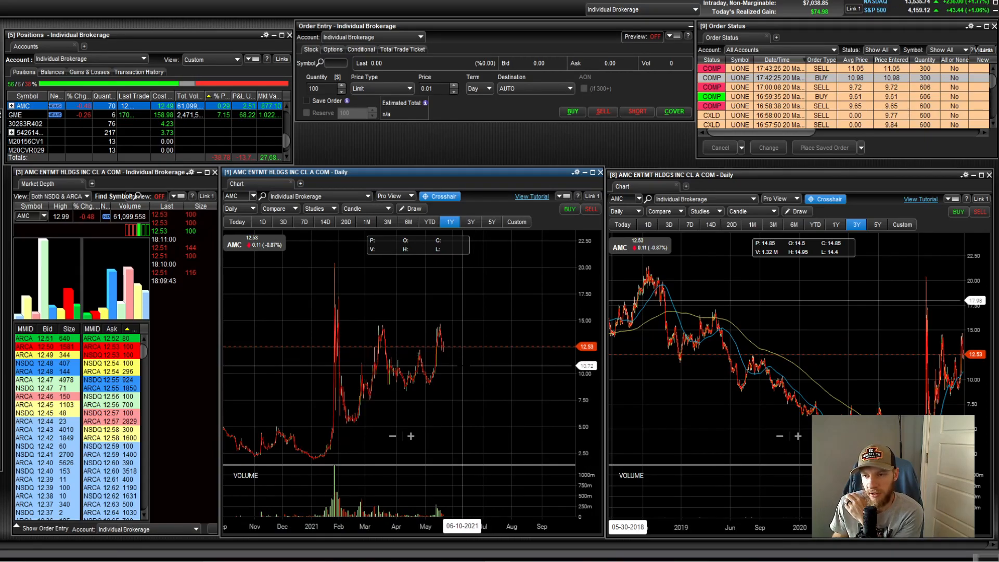